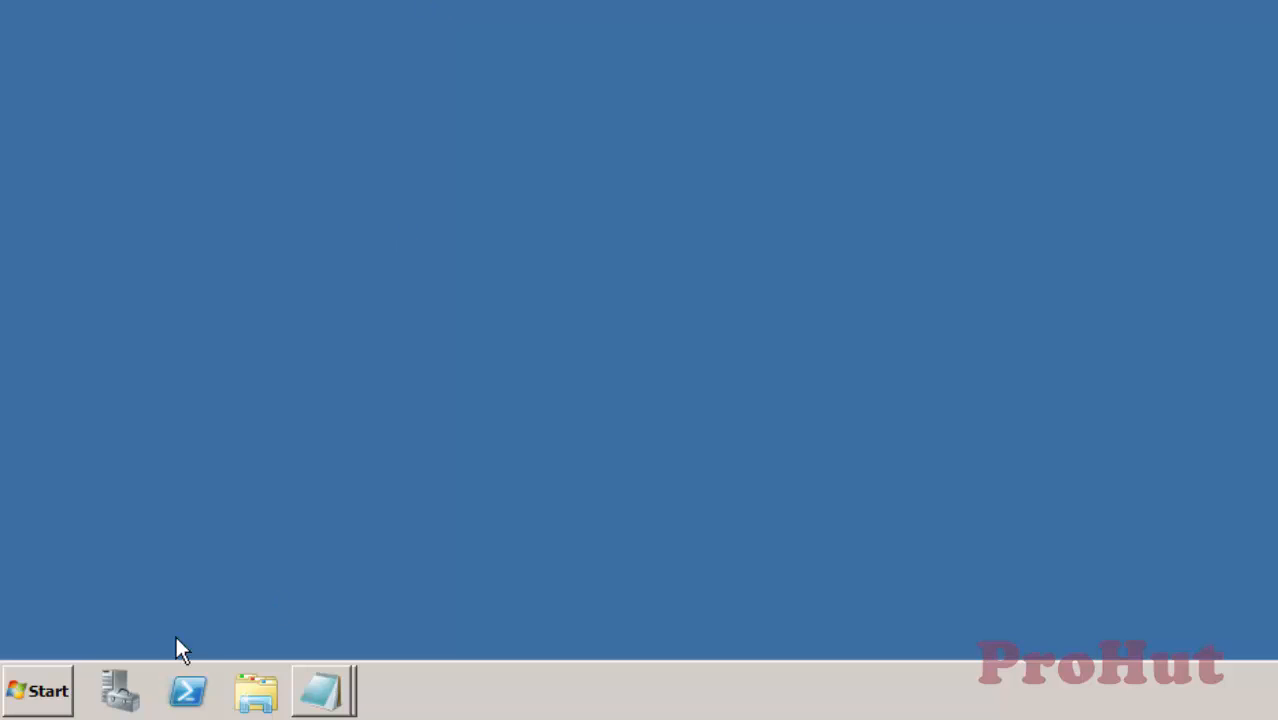
# Browse Local Disk (C:) to Program Files (x86)\Citrix\Independent Management Architecture
pyautogui.click(38, 690)
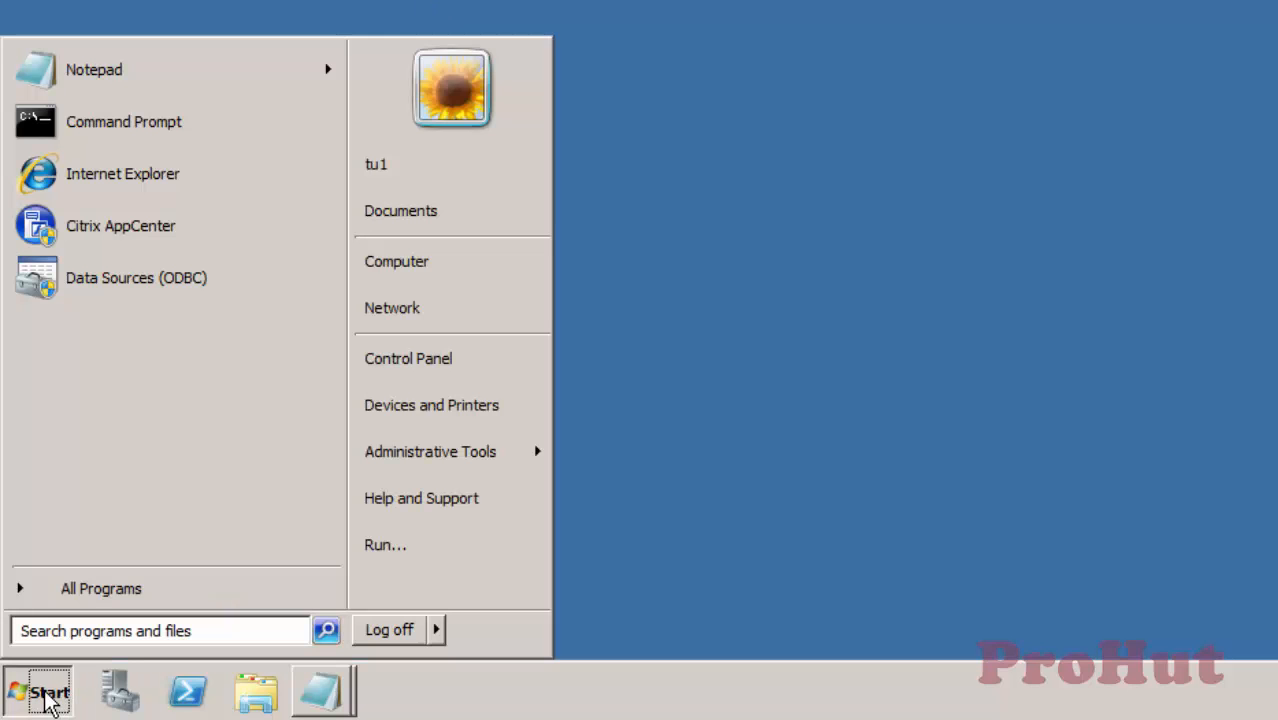
pyautogui.click(396, 260)
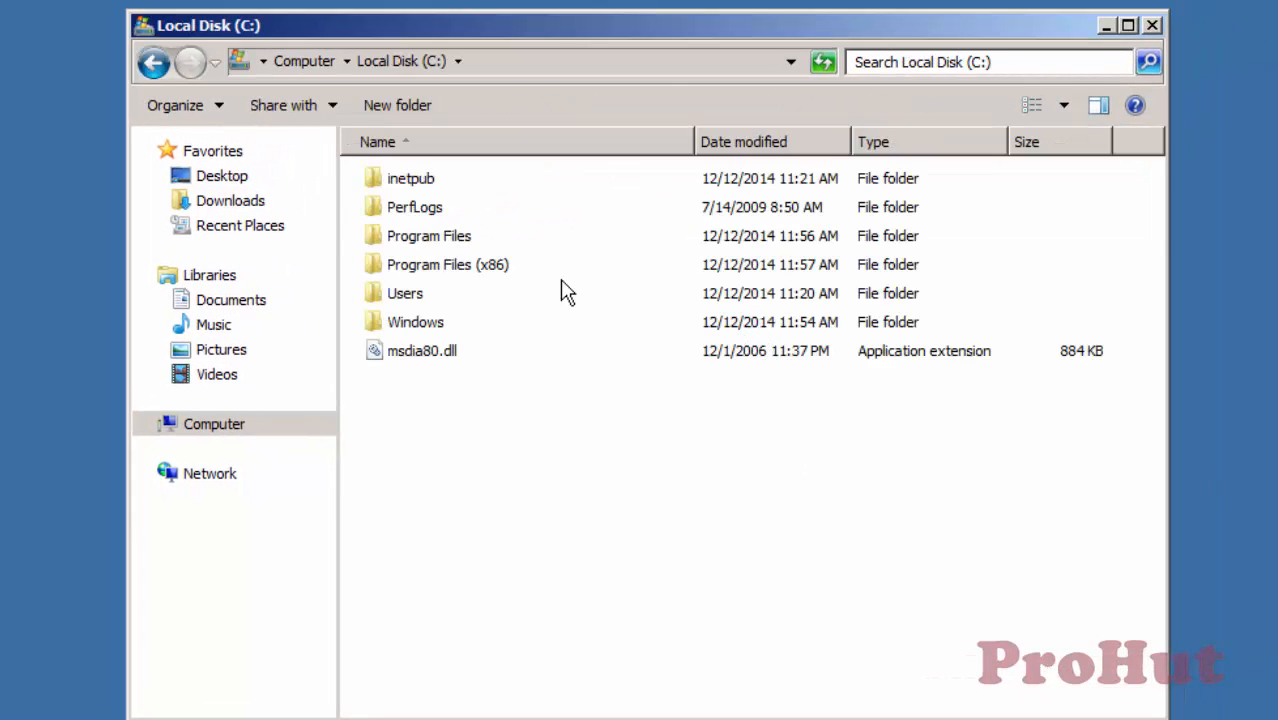
pyautogui.doubleClick(448, 264)
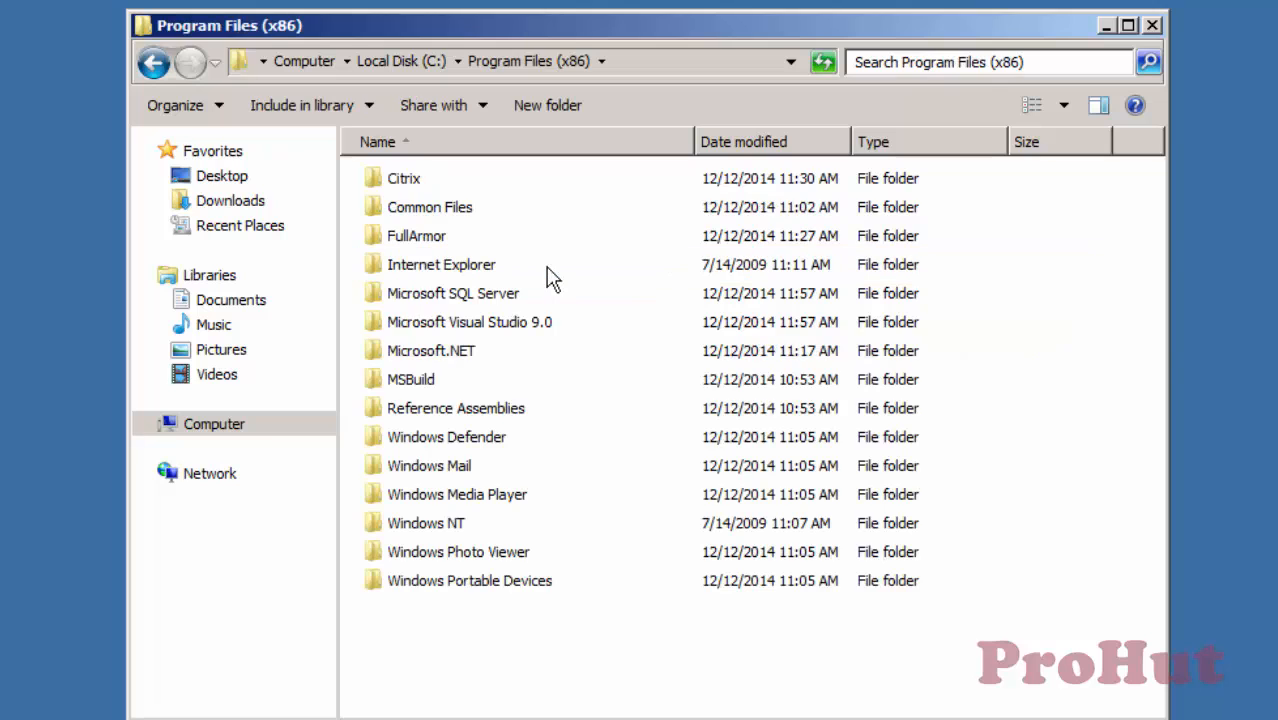
pyautogui.doubleClick(404, 178)
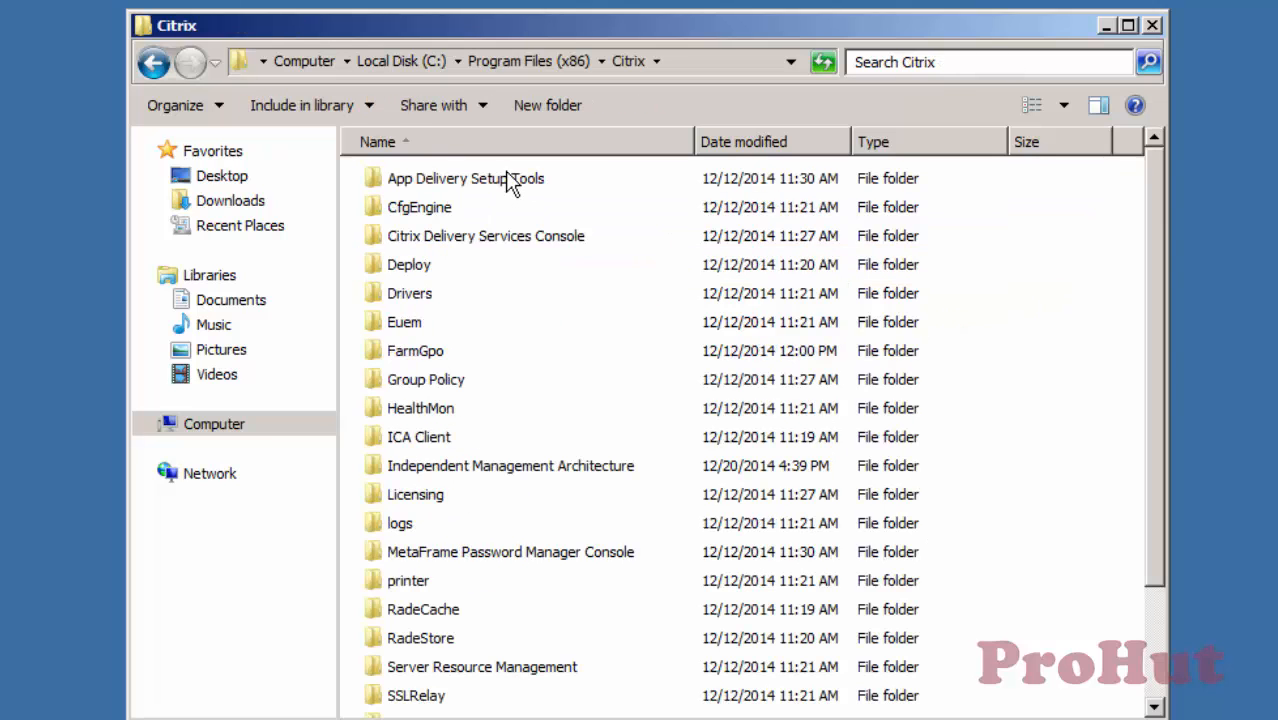
pyautogui.moveTo(650, 480)
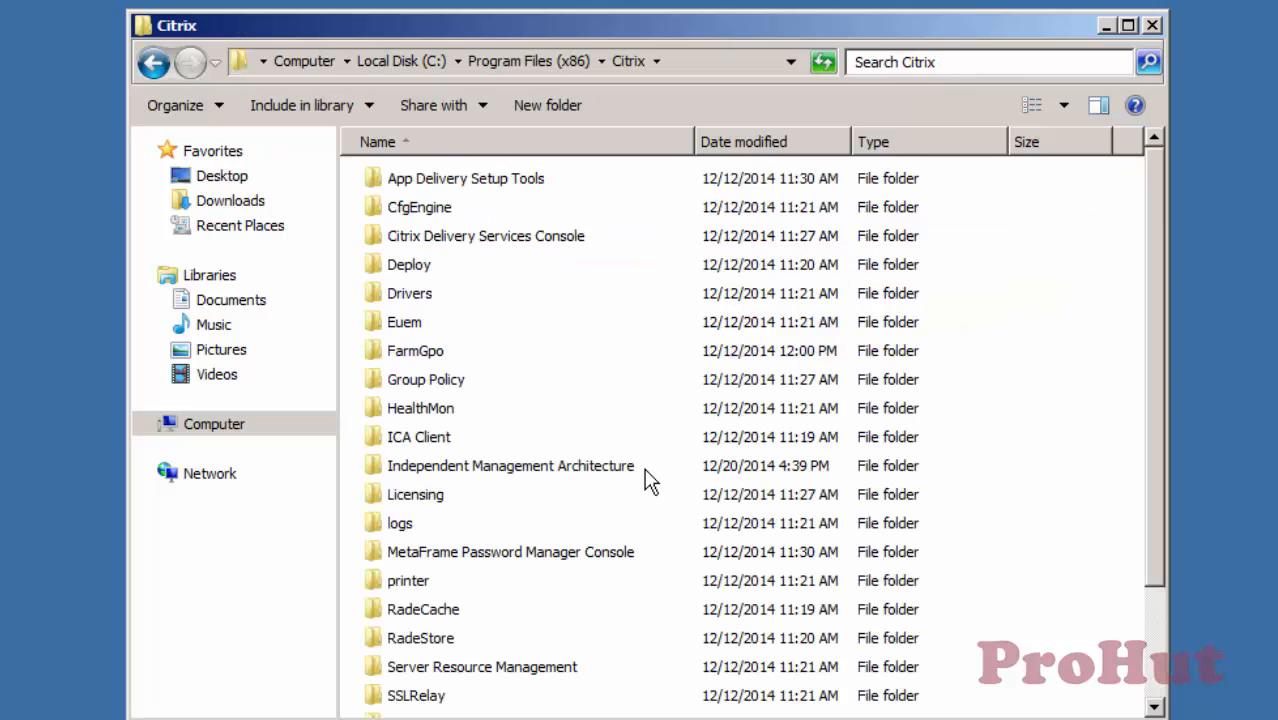
pyautogui.doubleClick(510, 464)
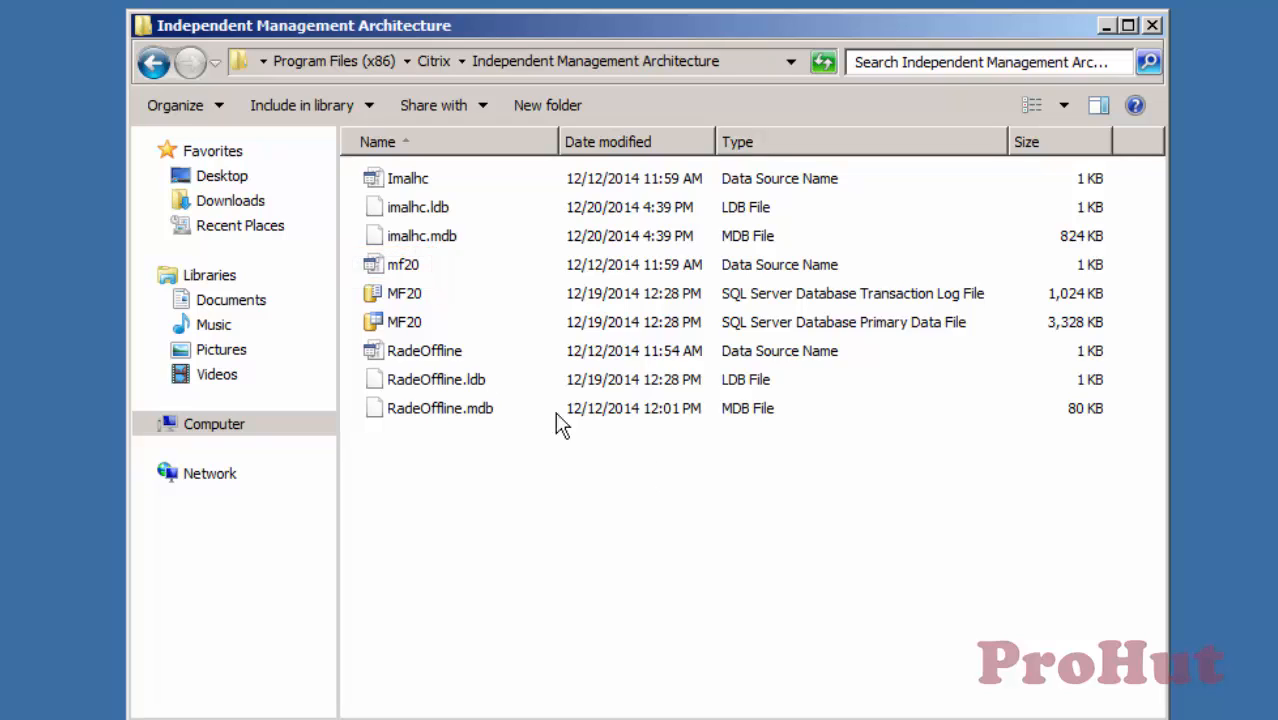
# View mf20.dsn in Notepad to read its SQL Server settings, then close it
pyautogui.doubleClick(404, 264)
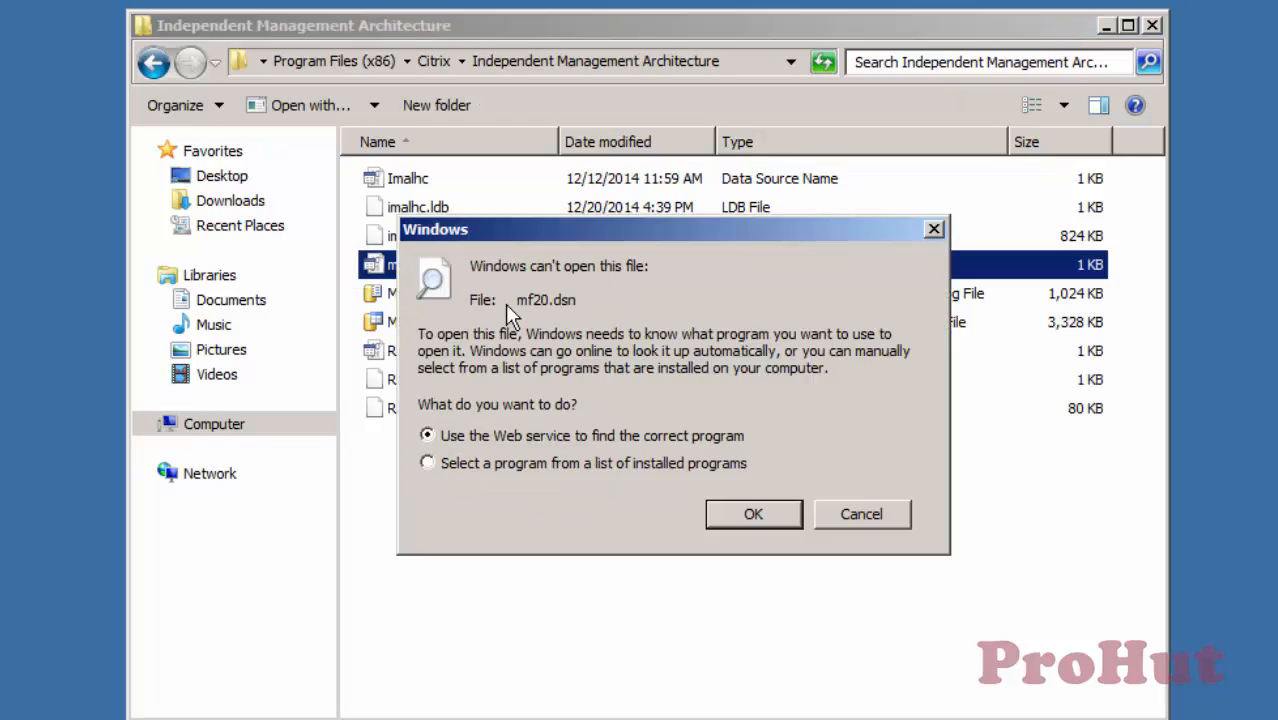
pyautogui.click(752, 512)
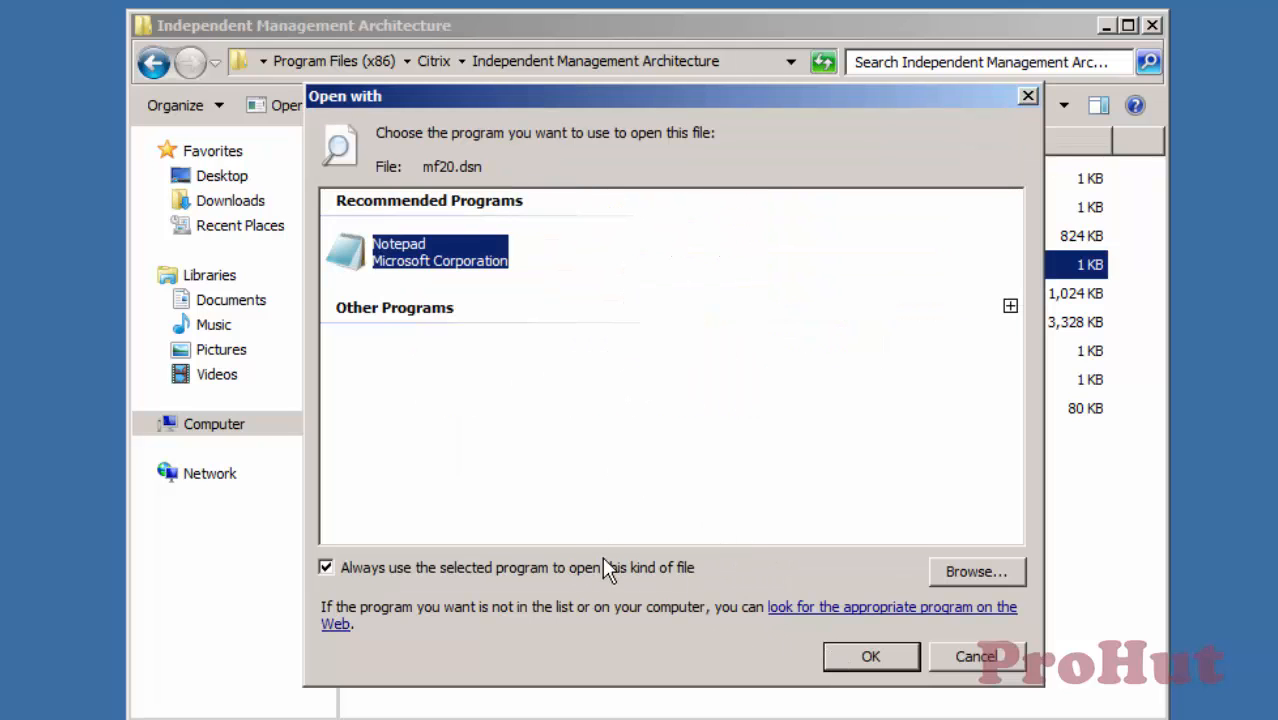
pyautogui.click(868, 656)
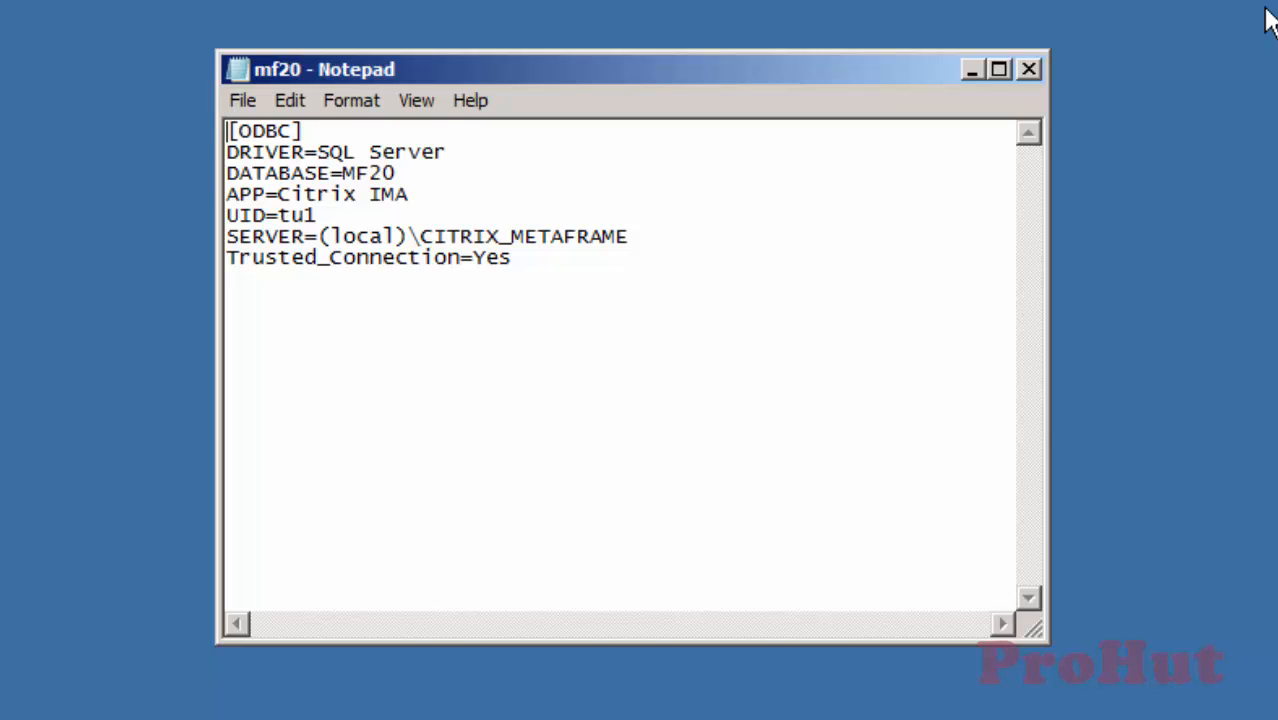
pyautogui.click(1028, 68)
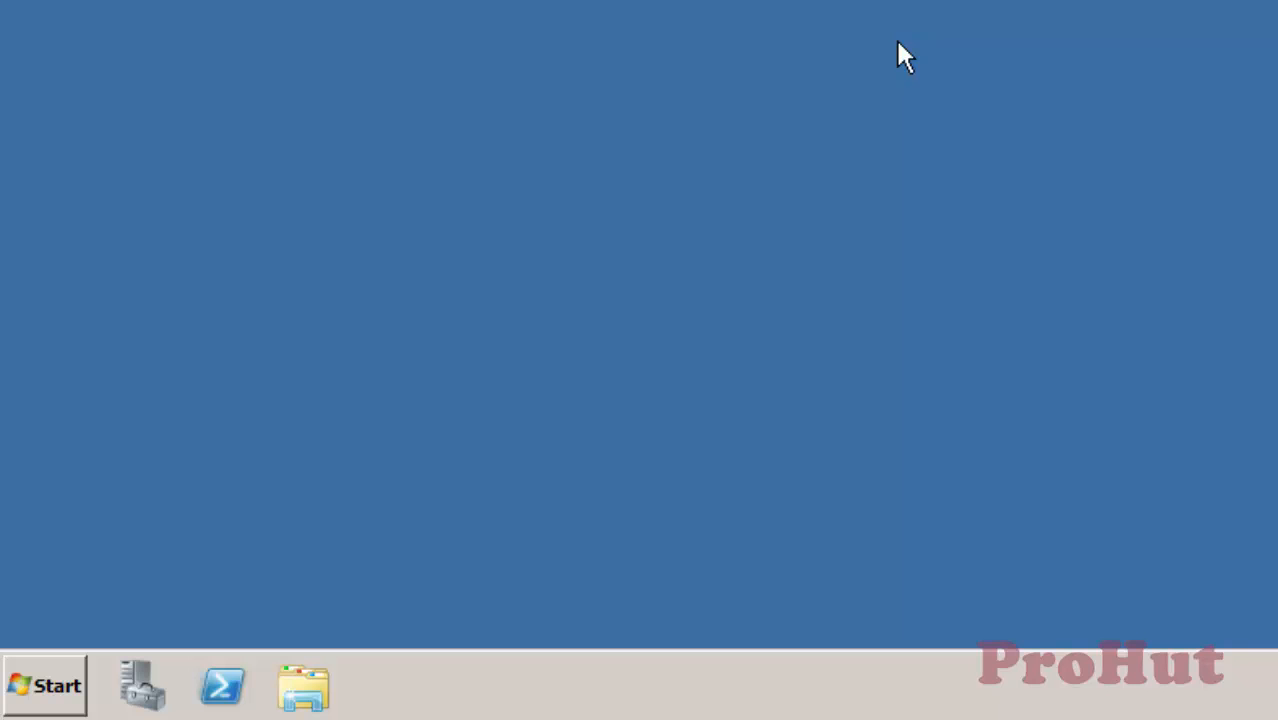
# Launch regedit from the Run dialog and approve the UAC prompt
pyautogui.click(44, 684)
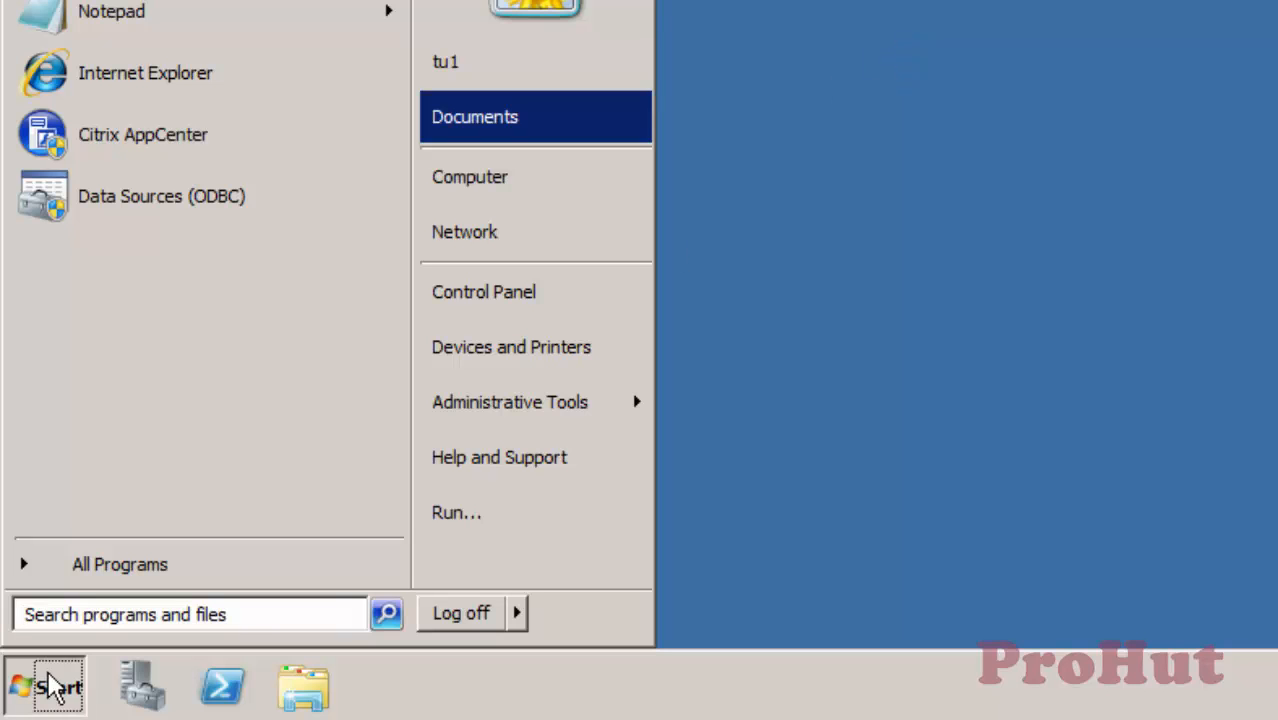
pyautogui.click(456, 512)
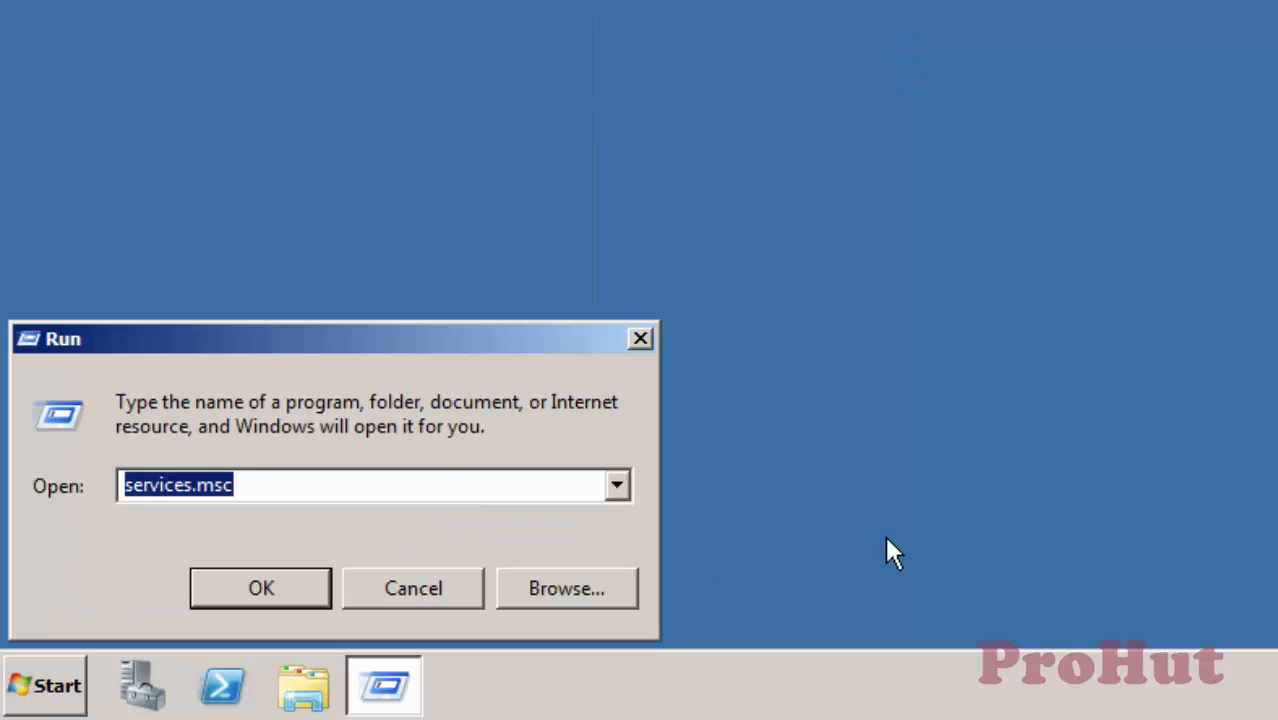
pyautogui.write('e')
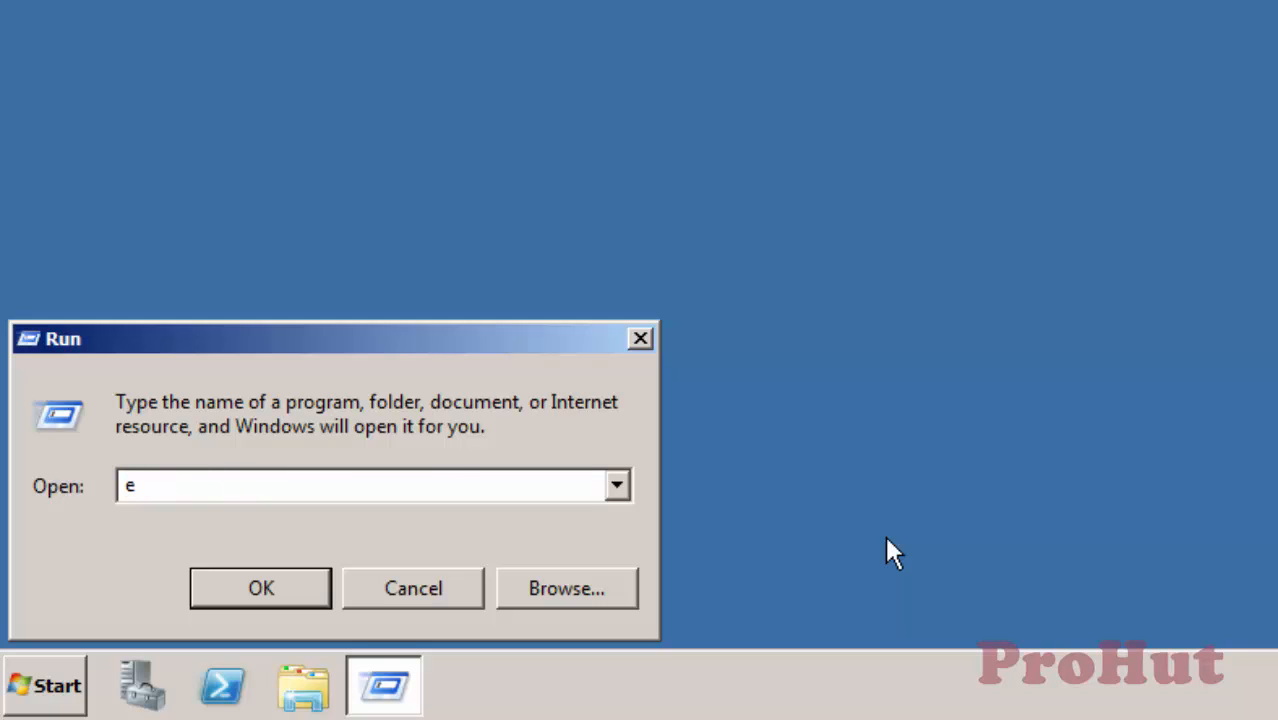
pyautogui.write('r')
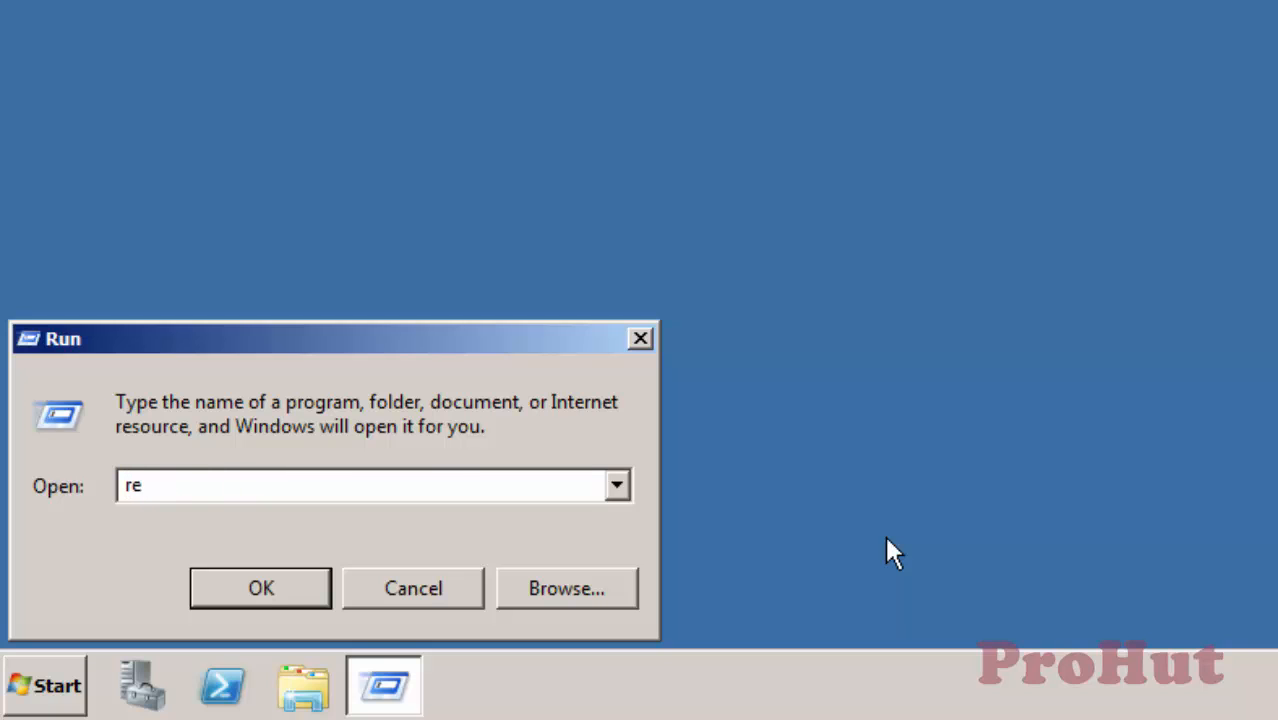
pyautogui.click(412, 588)
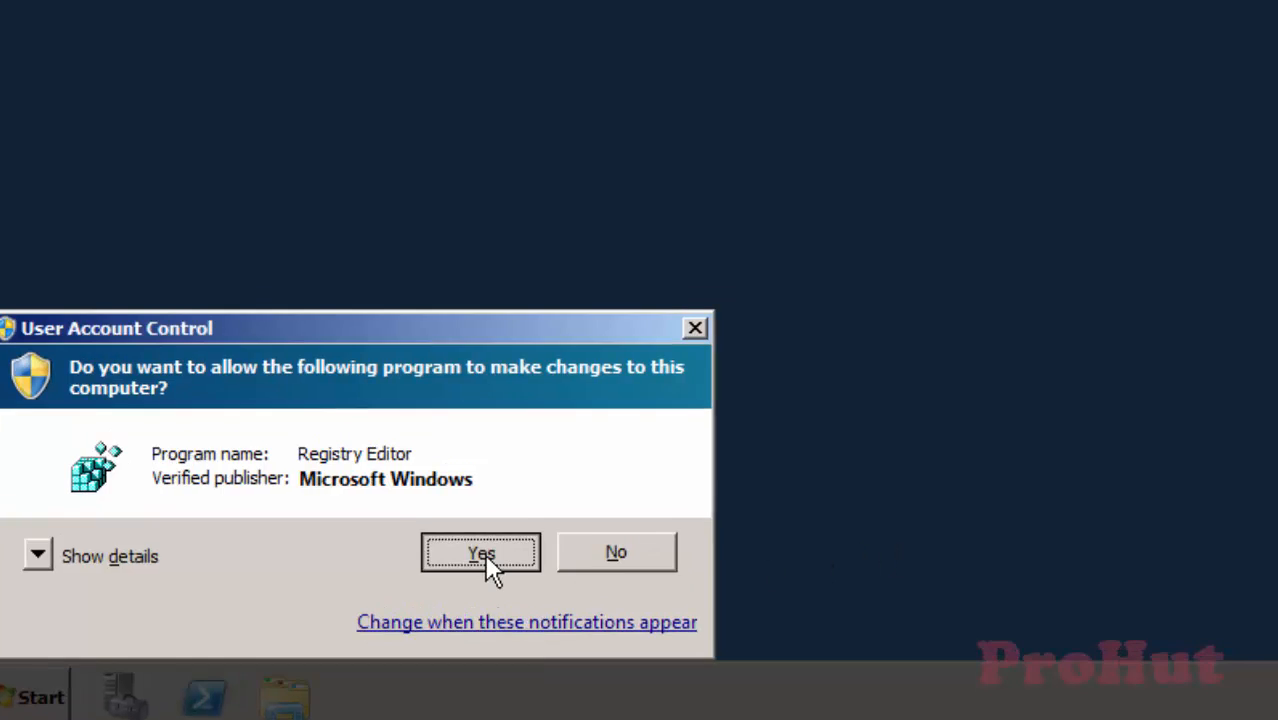
pyautogui.click(480, 552)
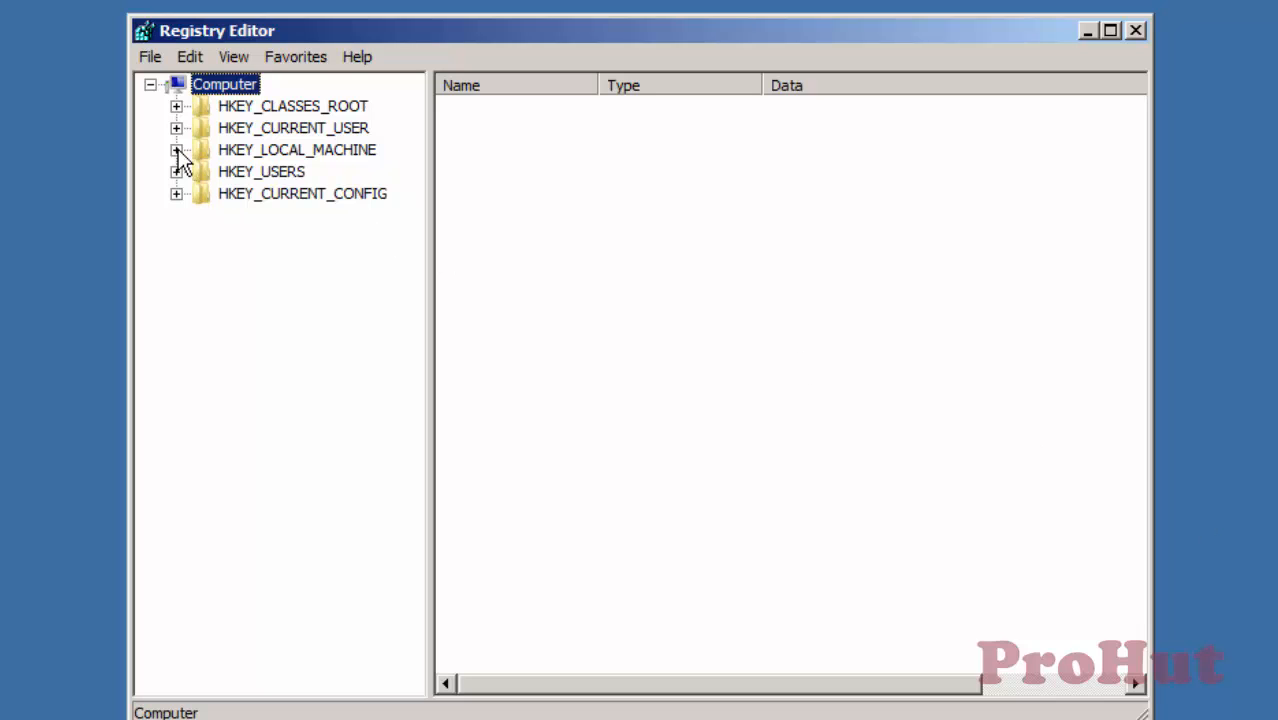
# Inspect HKLM\SOFTWARE\Wow6432Node\Citrix\IMA values, including DataSourceName mf20.dsn, then close the editor
pyautogui.click(176, 148)
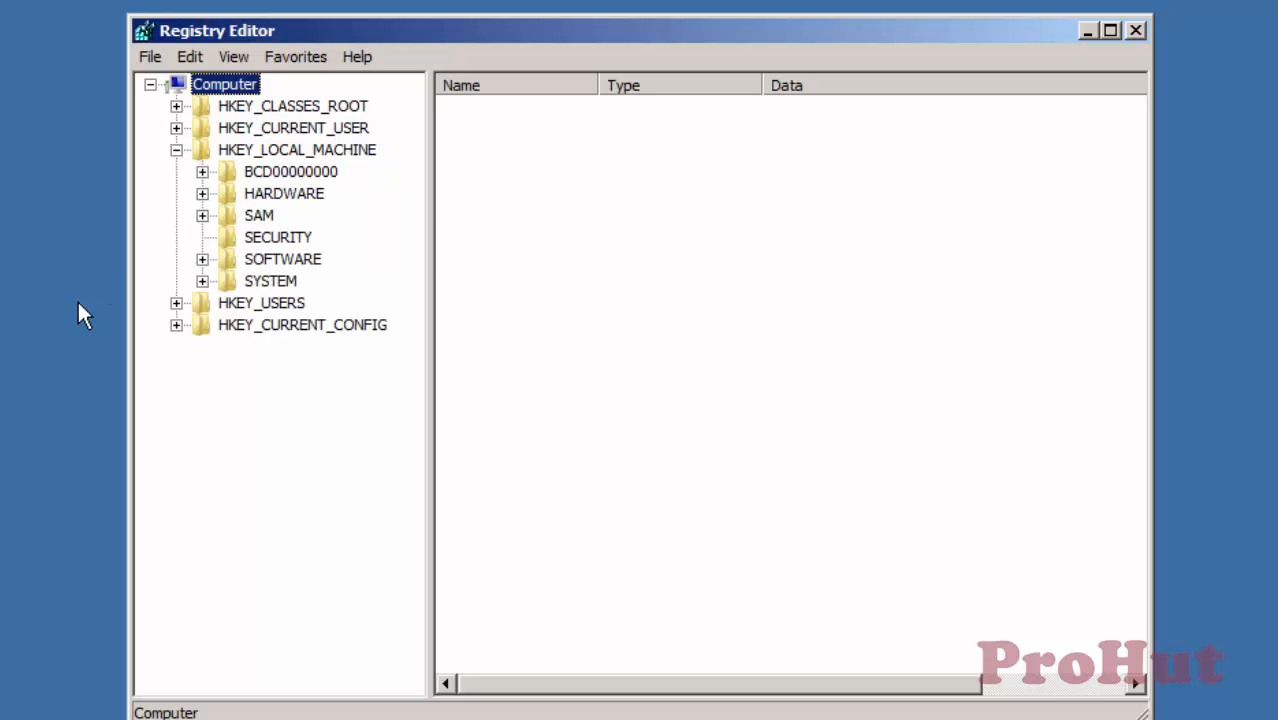
pyautogui.click(202, 260)
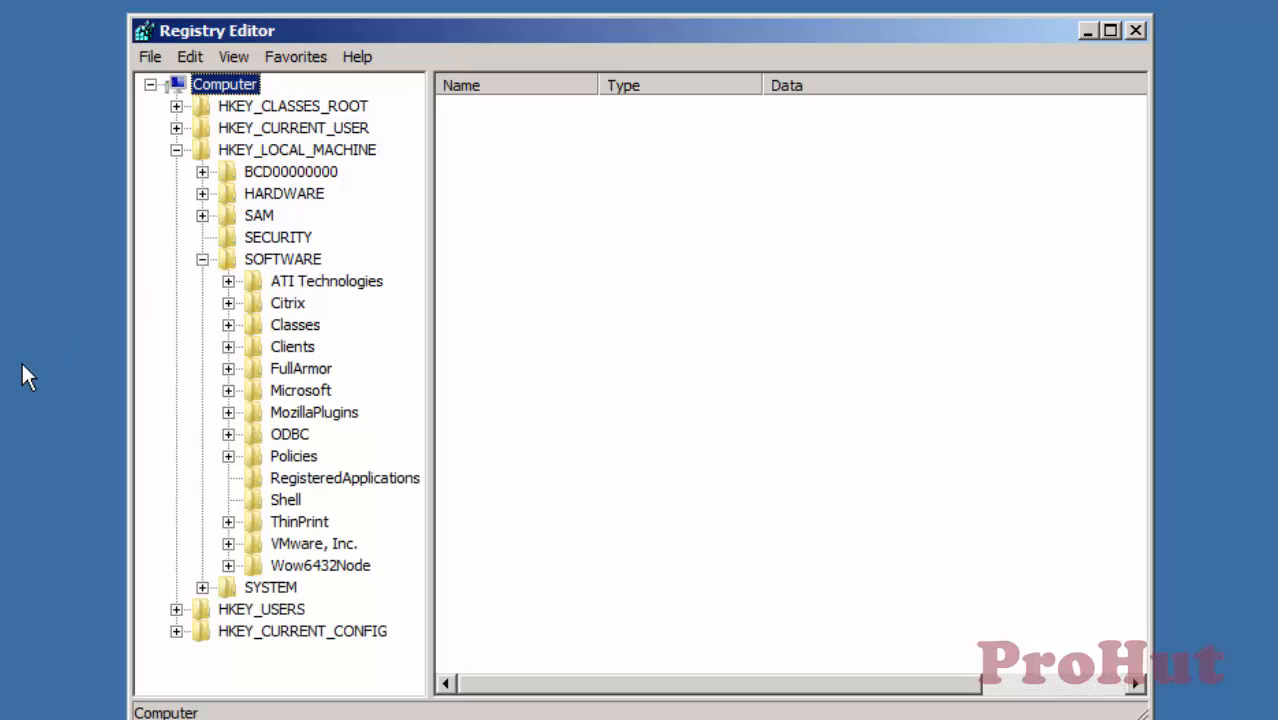
pyautogui.moveTo(228, 576)
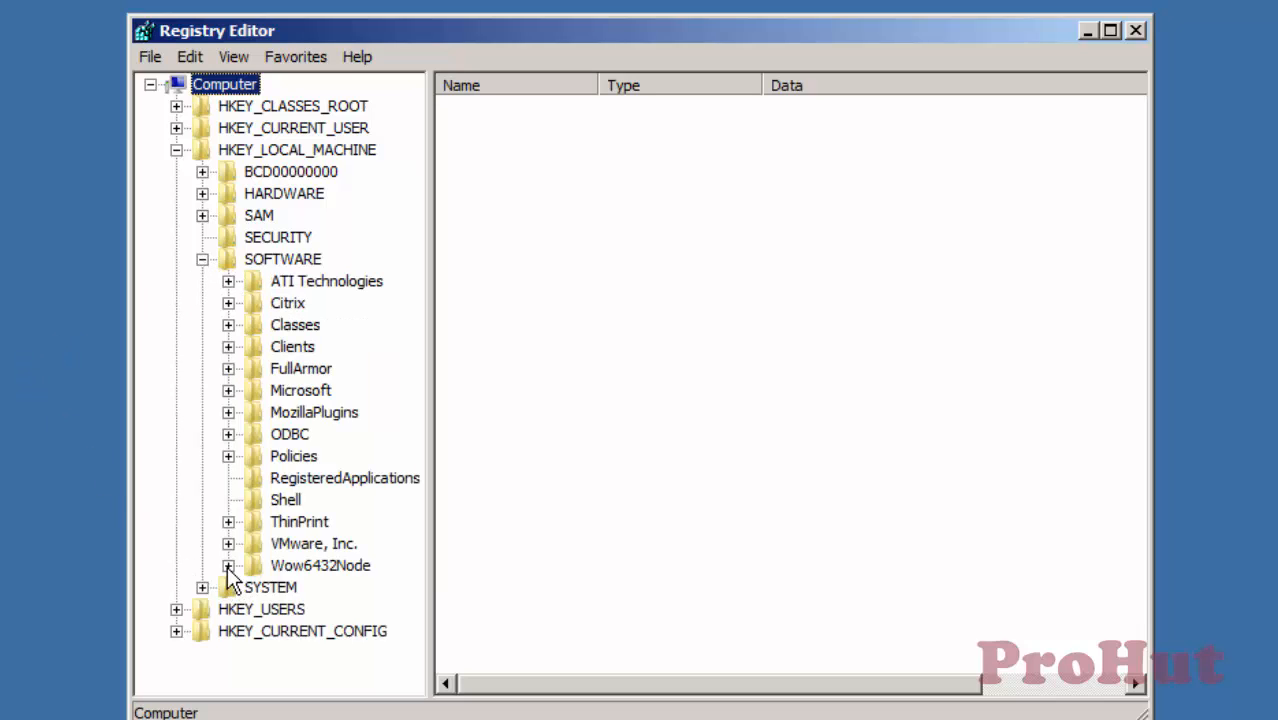
pyautogui.click(228, 564)
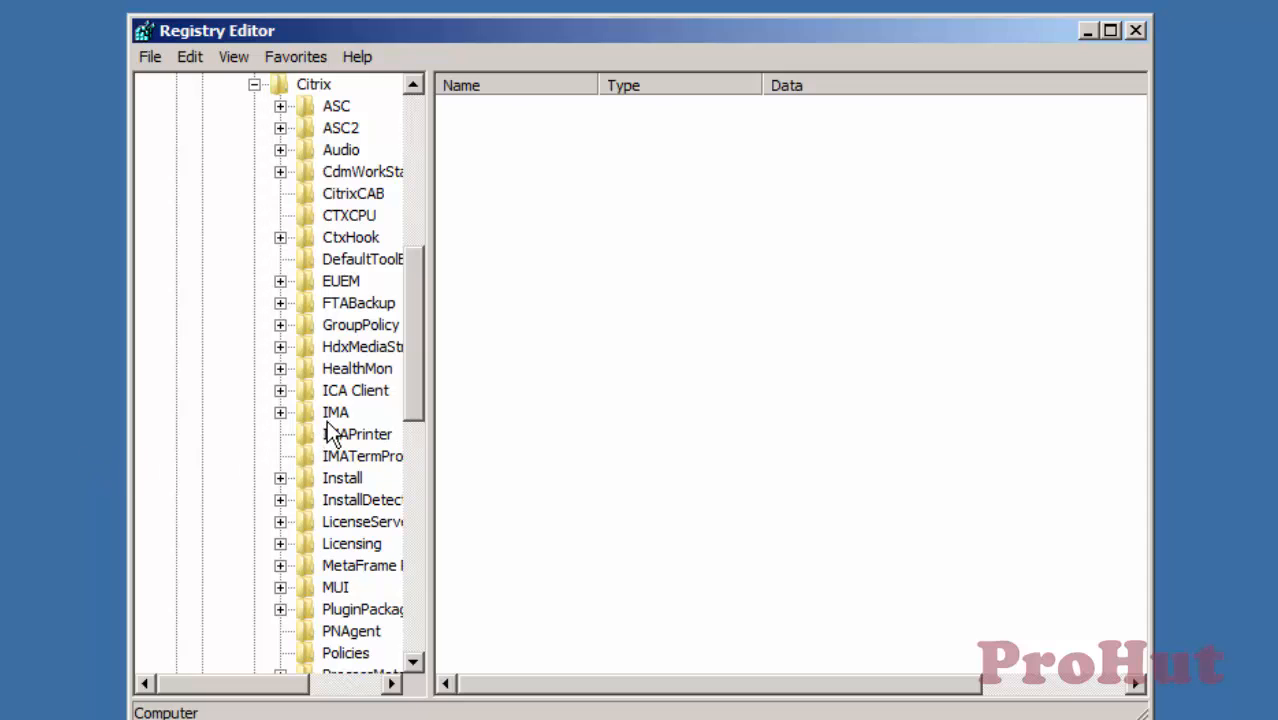
pyautogui.click(336, 412)
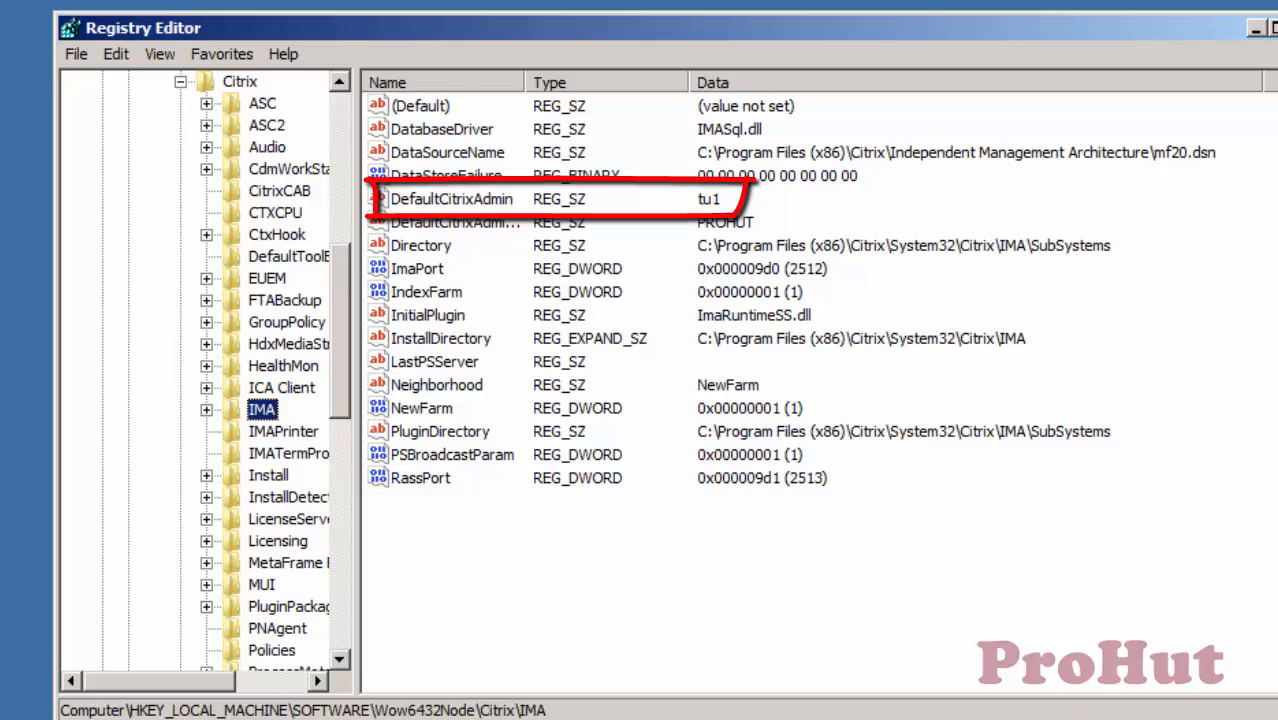
pyautogui.click(1270, 28)
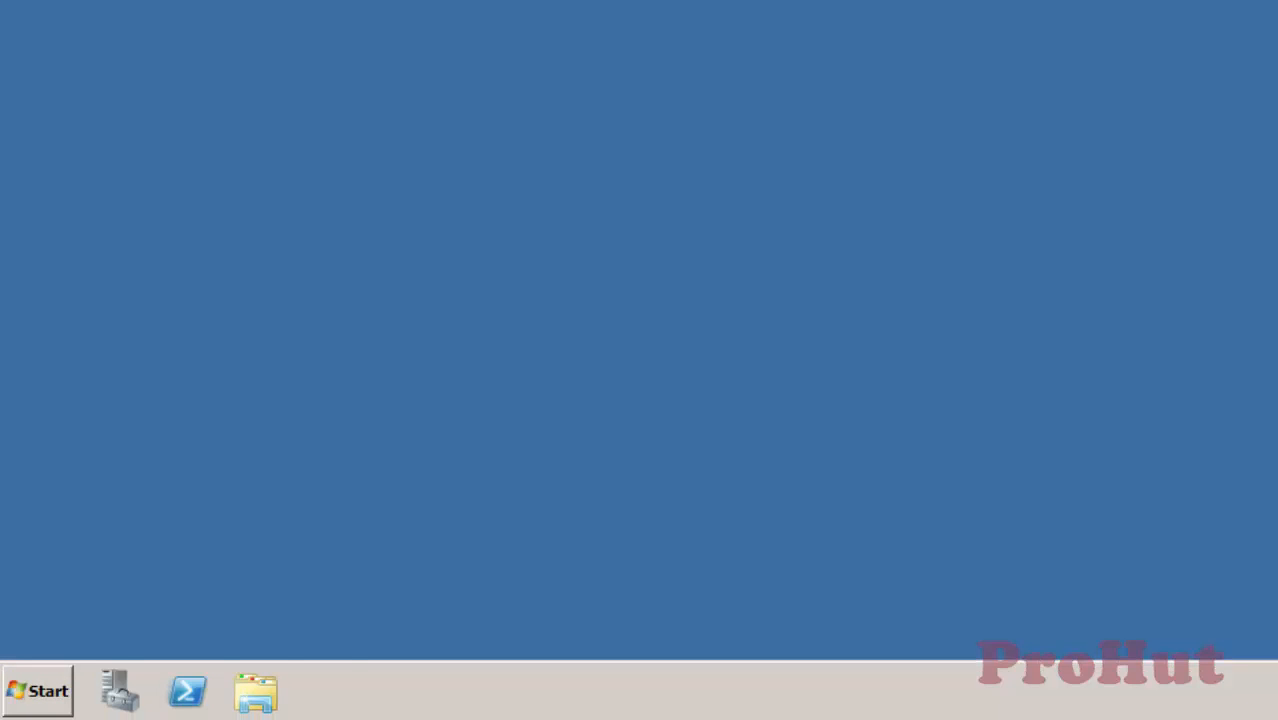
# Start a new File DSN with the SQL Server driver in ODBC Data Source Administrator
pyautogui.click(38, 692)
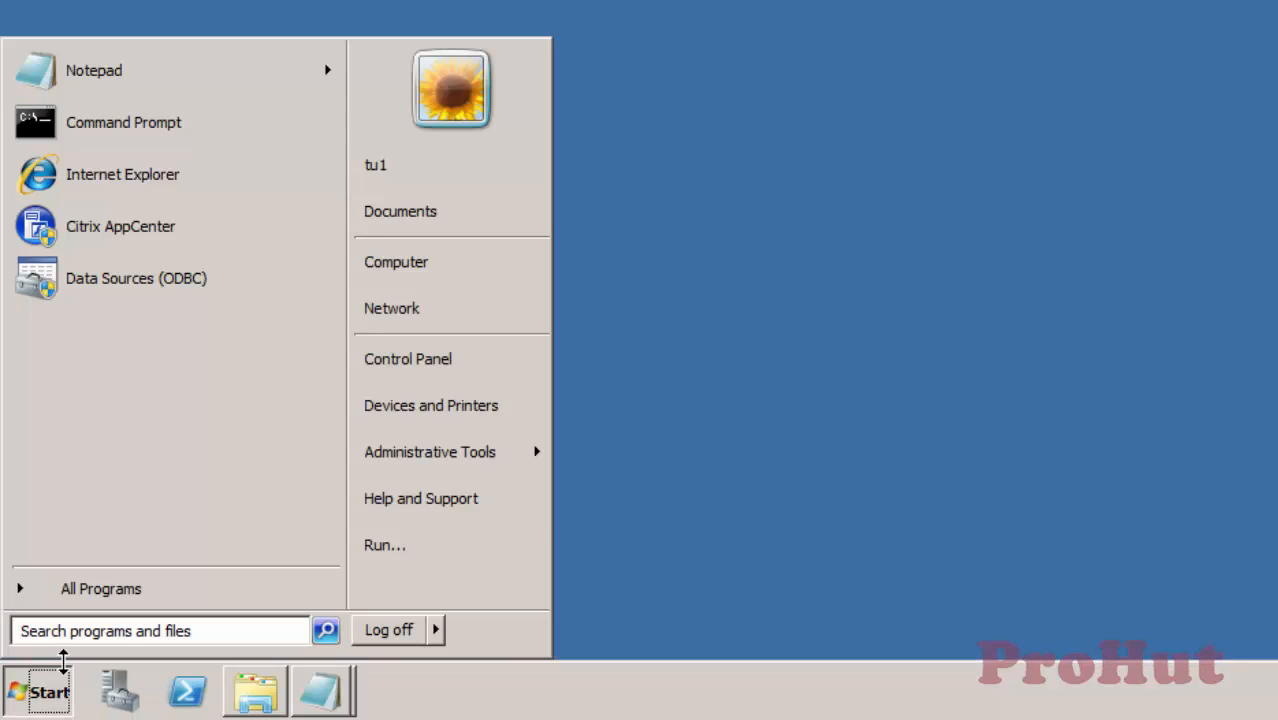
pyautogui.click(428, 452)
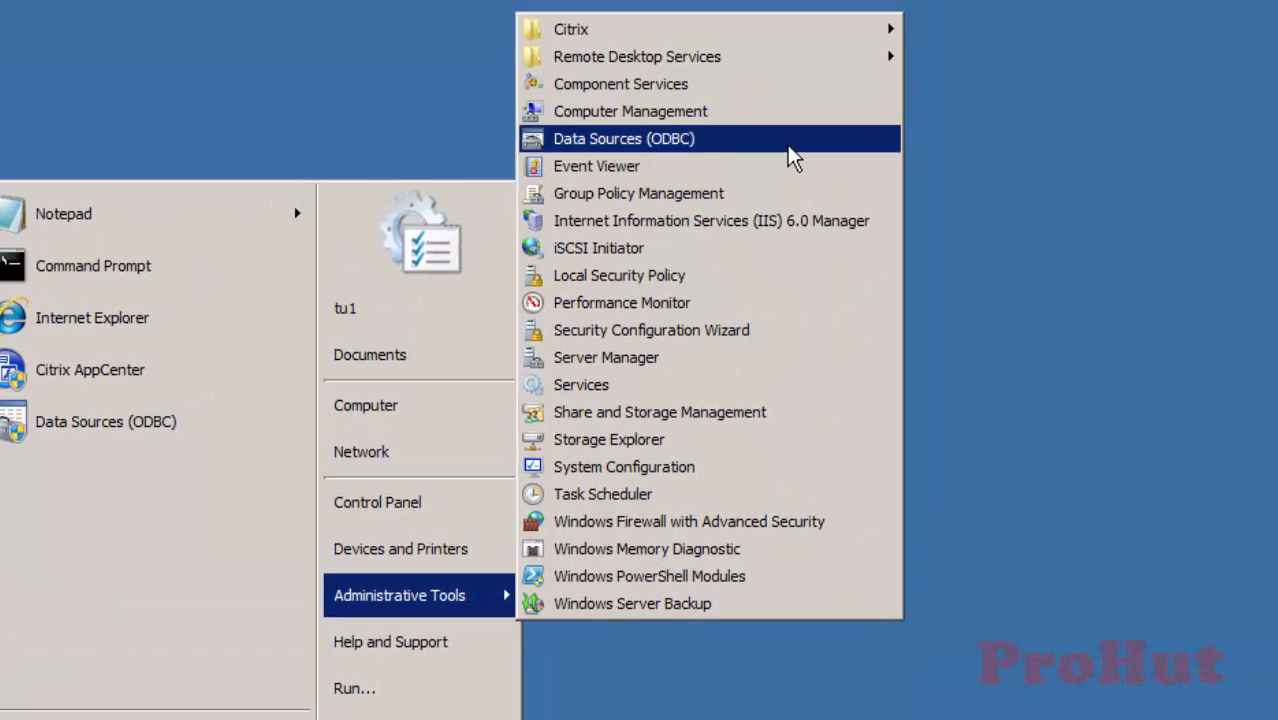
pyautogui.click(624, 138)
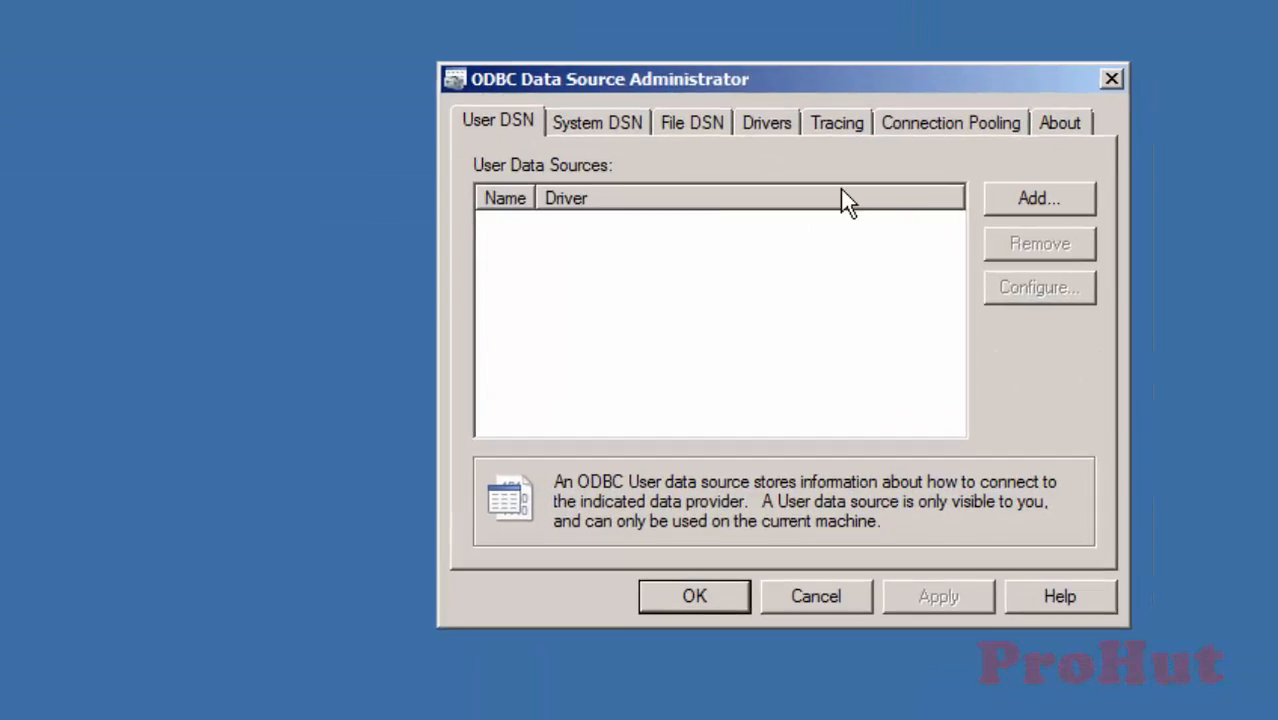
pyautogui.click(692, 122)
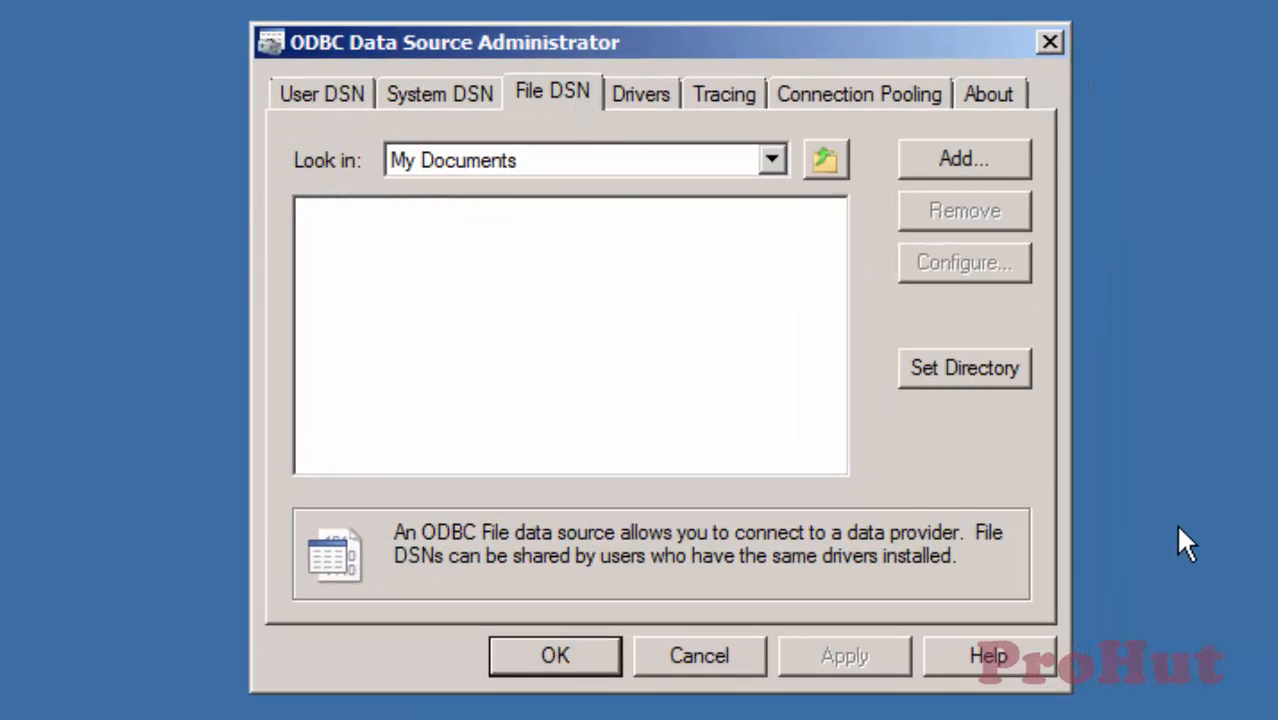
pyautogui.click(962, 158)
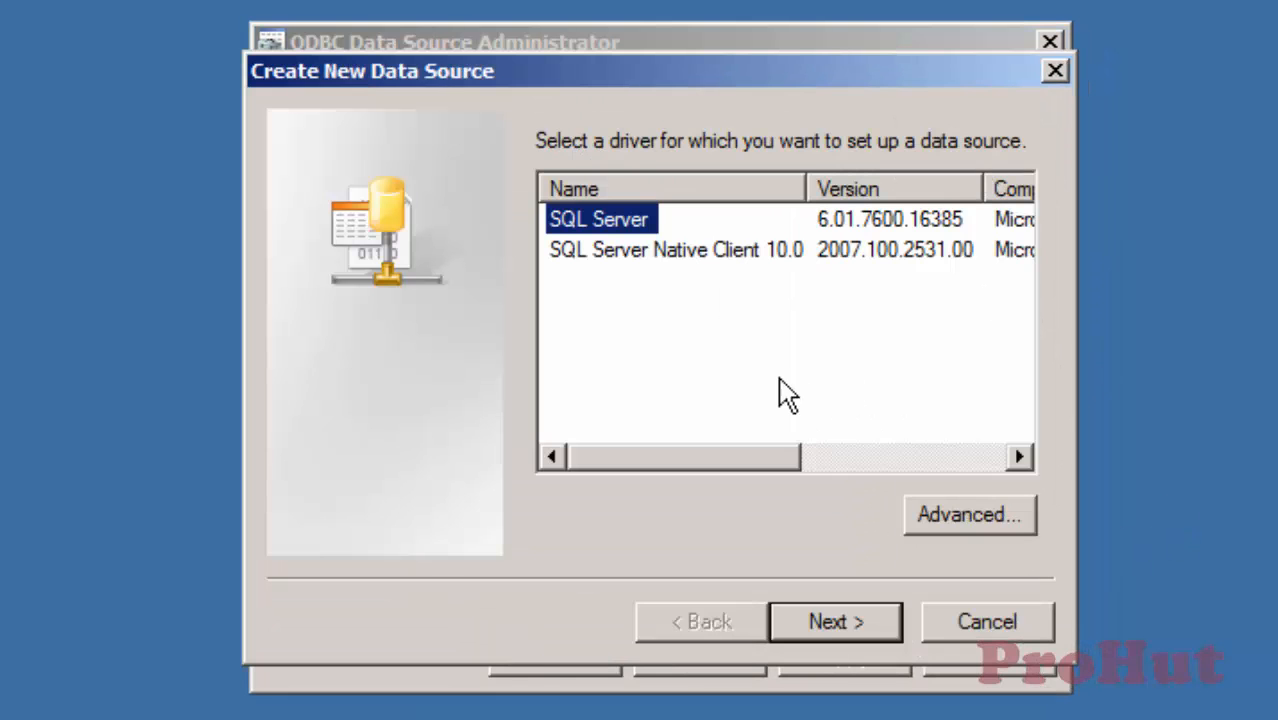
pyautogui.moveTo(1218, 660)
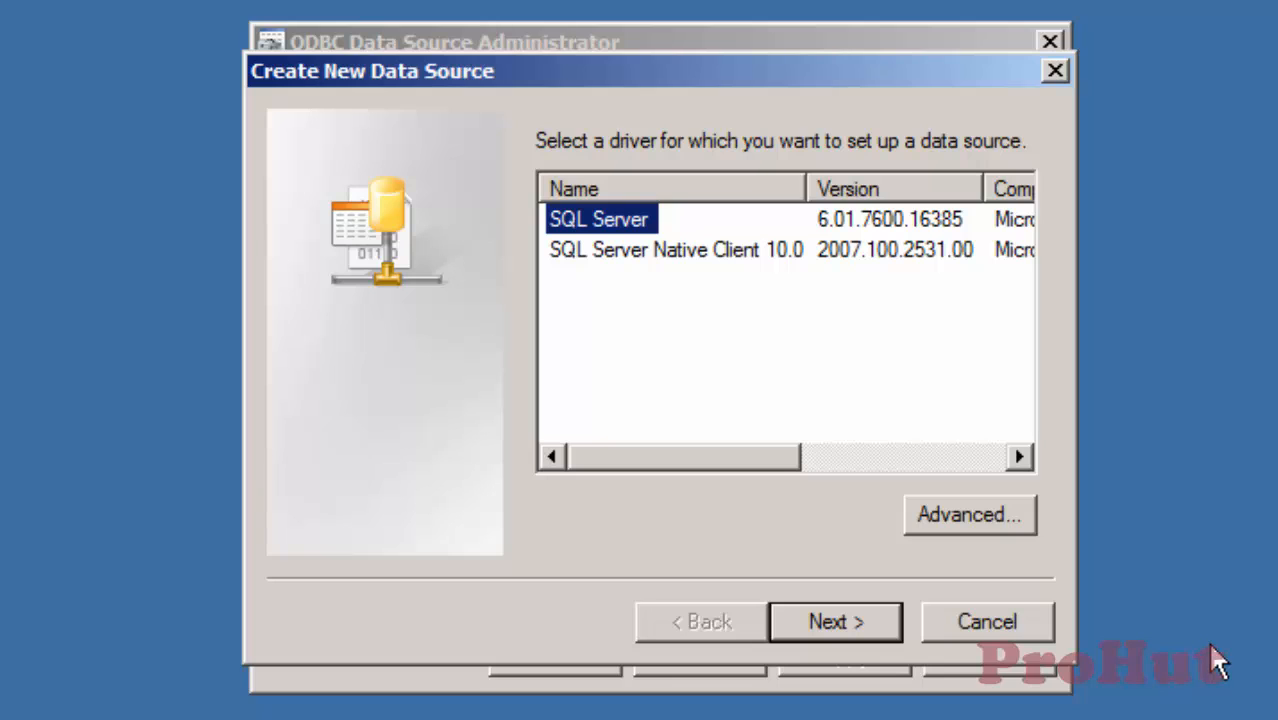
pyautogui.click(834, 620)
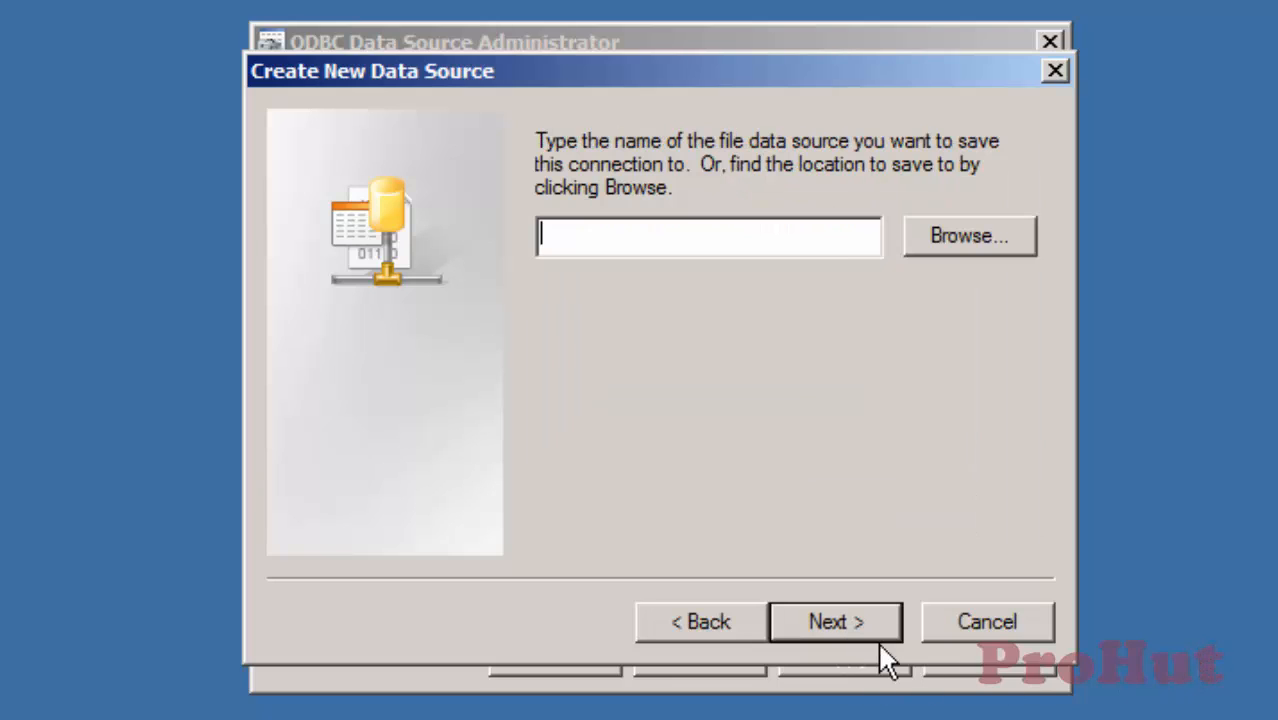
pyautogui.moveTo(1160, 390)
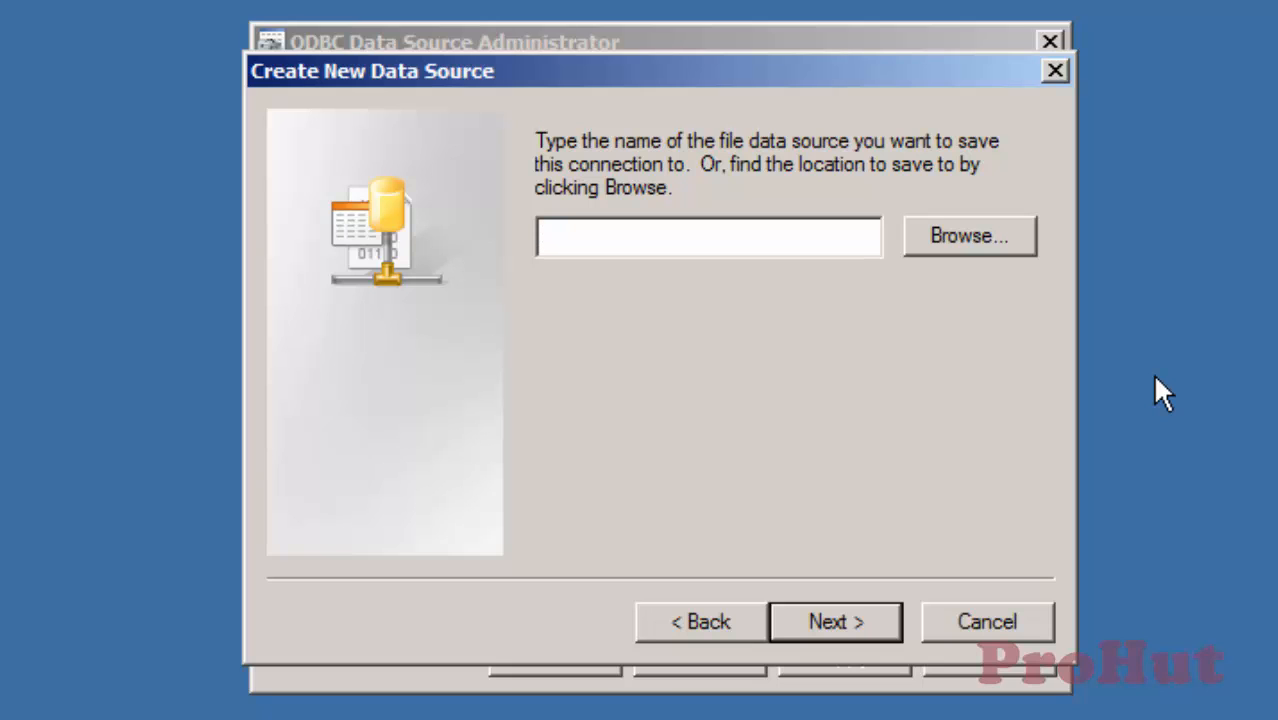
pyautogui.moveTo(1004, 252)
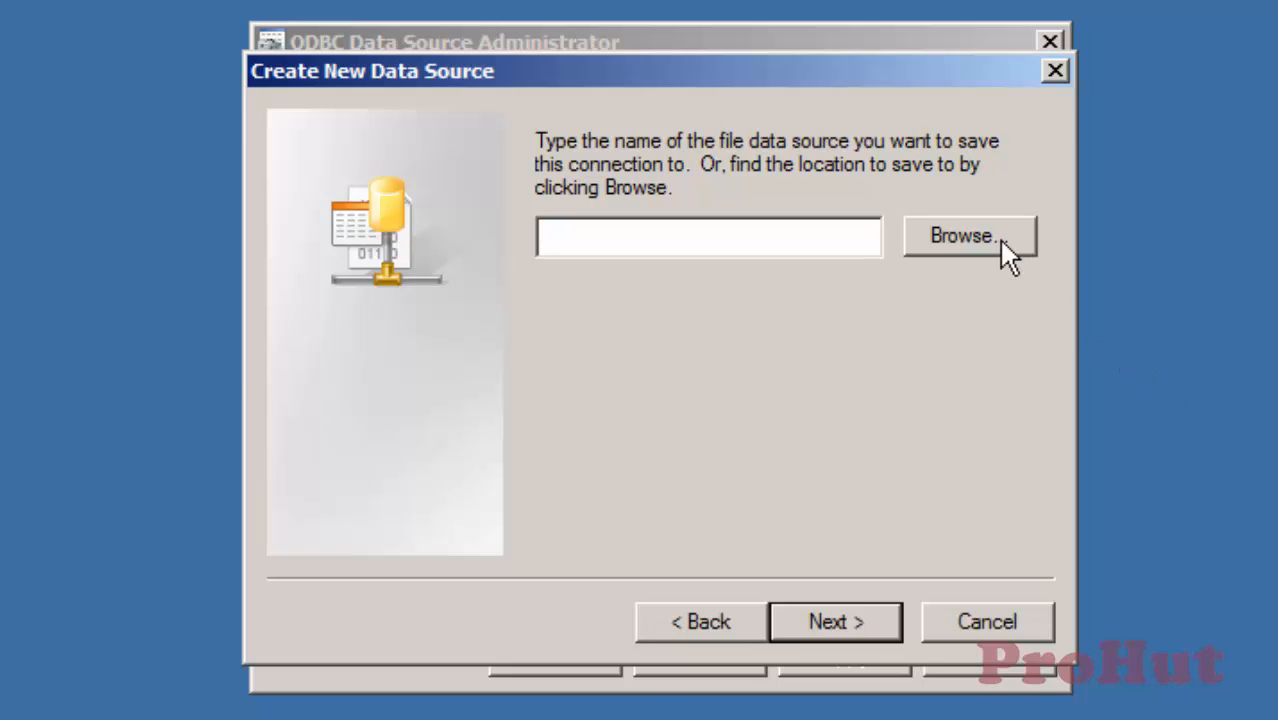
# Save the data source as ctxdsn in C:\Program Files (x86)\Citrix\Independent Management Architecture
pyautogui.click(968, 236)
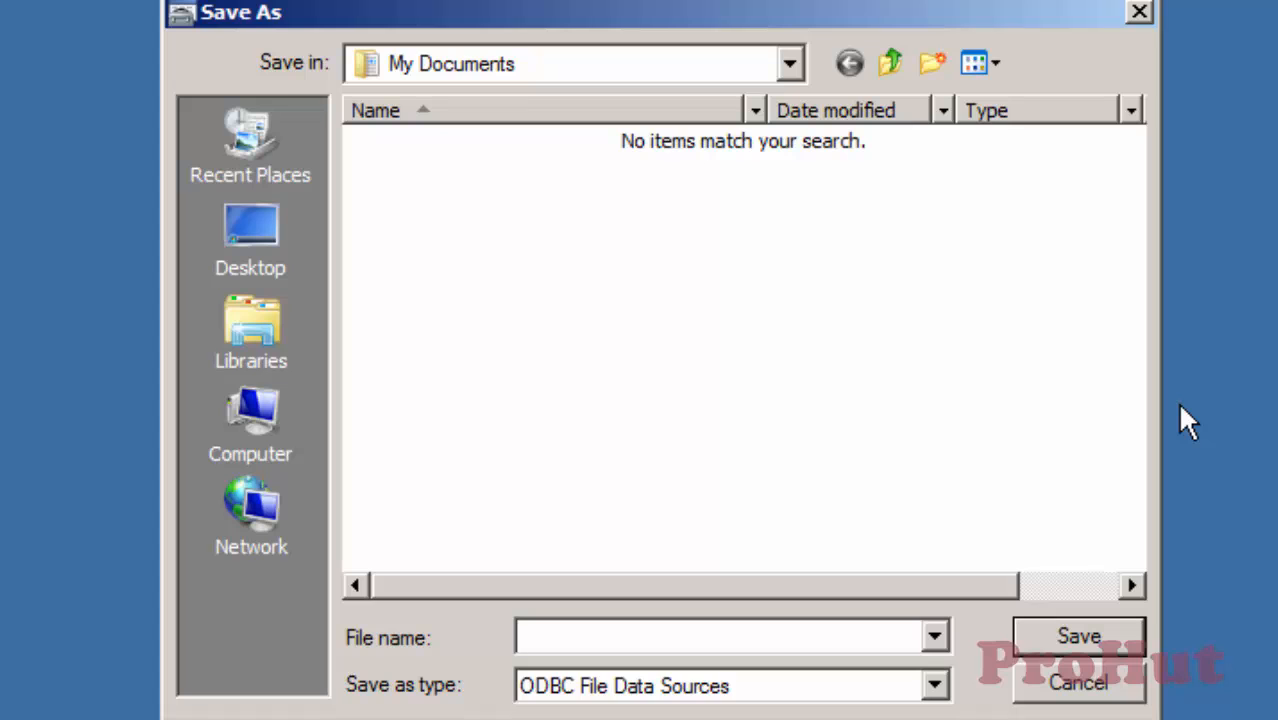
pyautogui.click(250, 420)
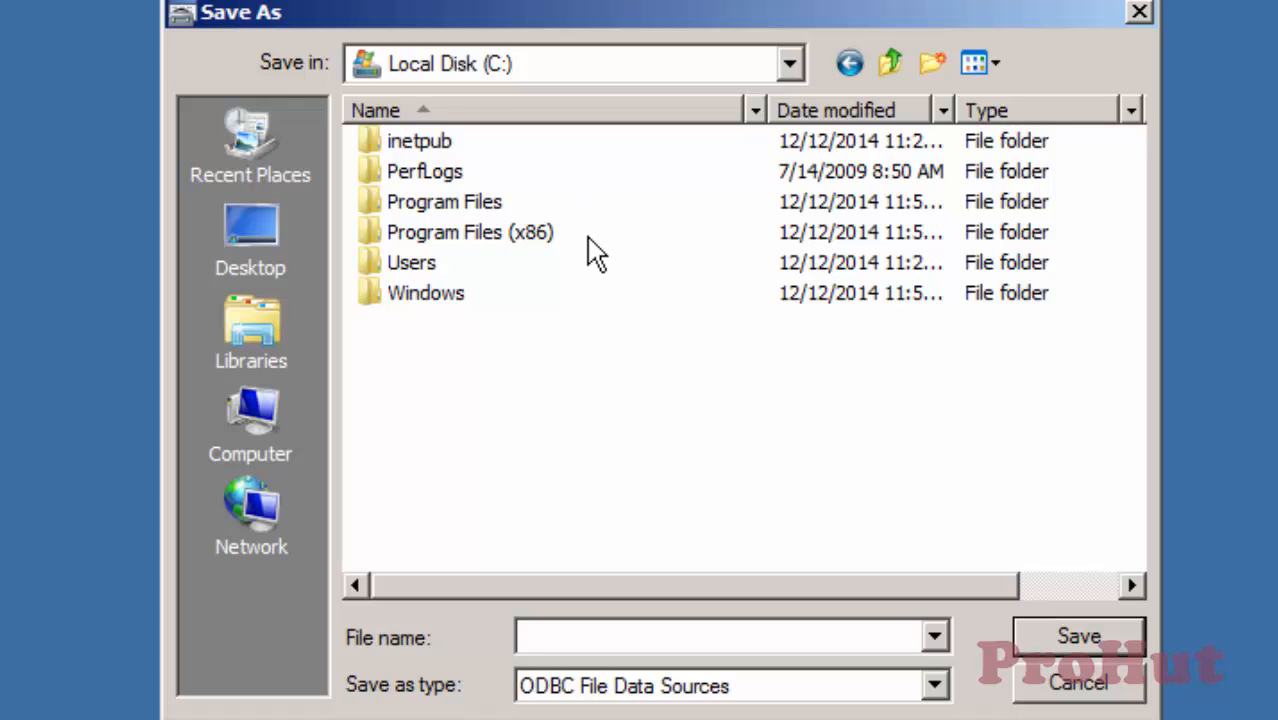
pyautogui.doubleClick(470, 232)
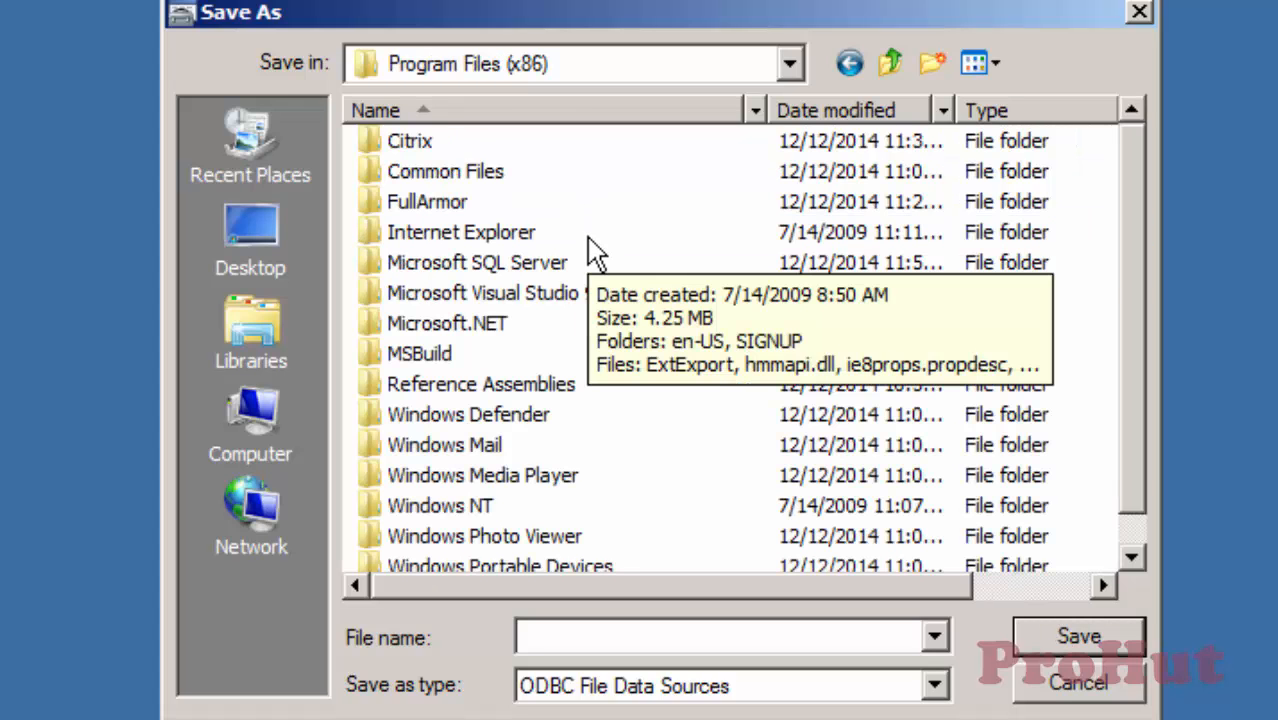
pyautogui.doubleClick(408, 140)
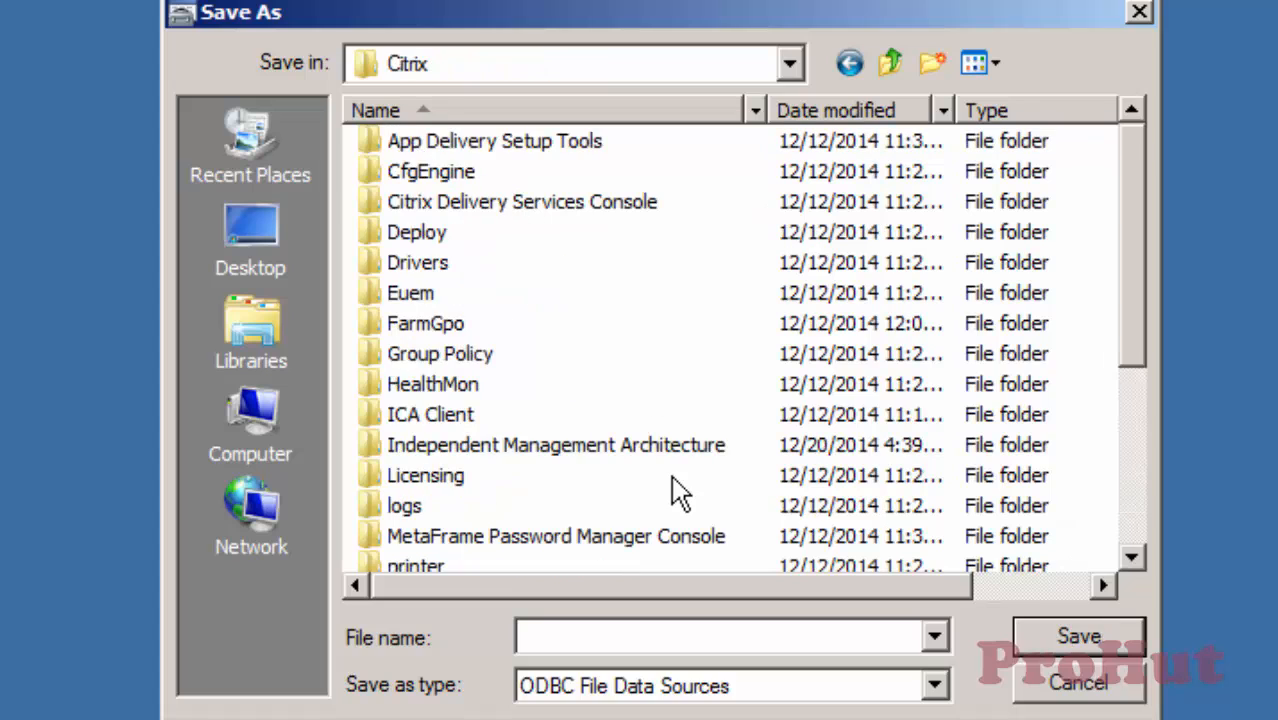
pyautogui.click(556, 444)
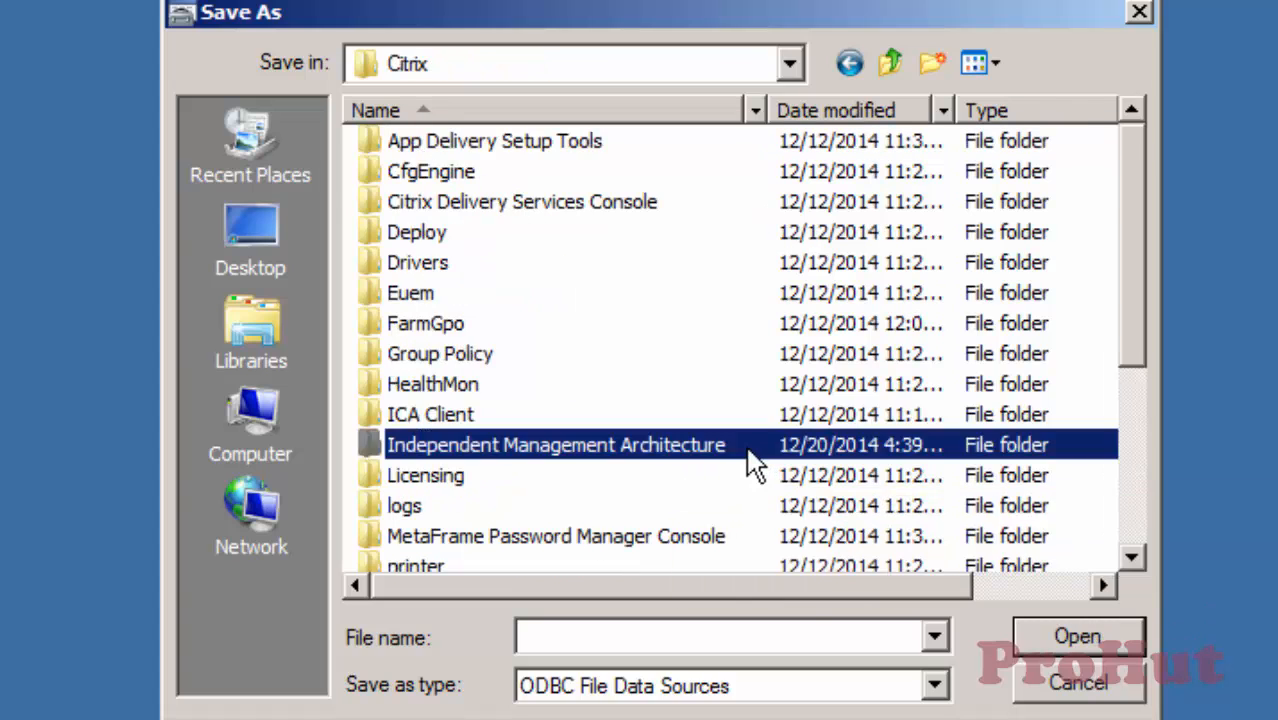
pyautogui.doubleClick(556, 444)
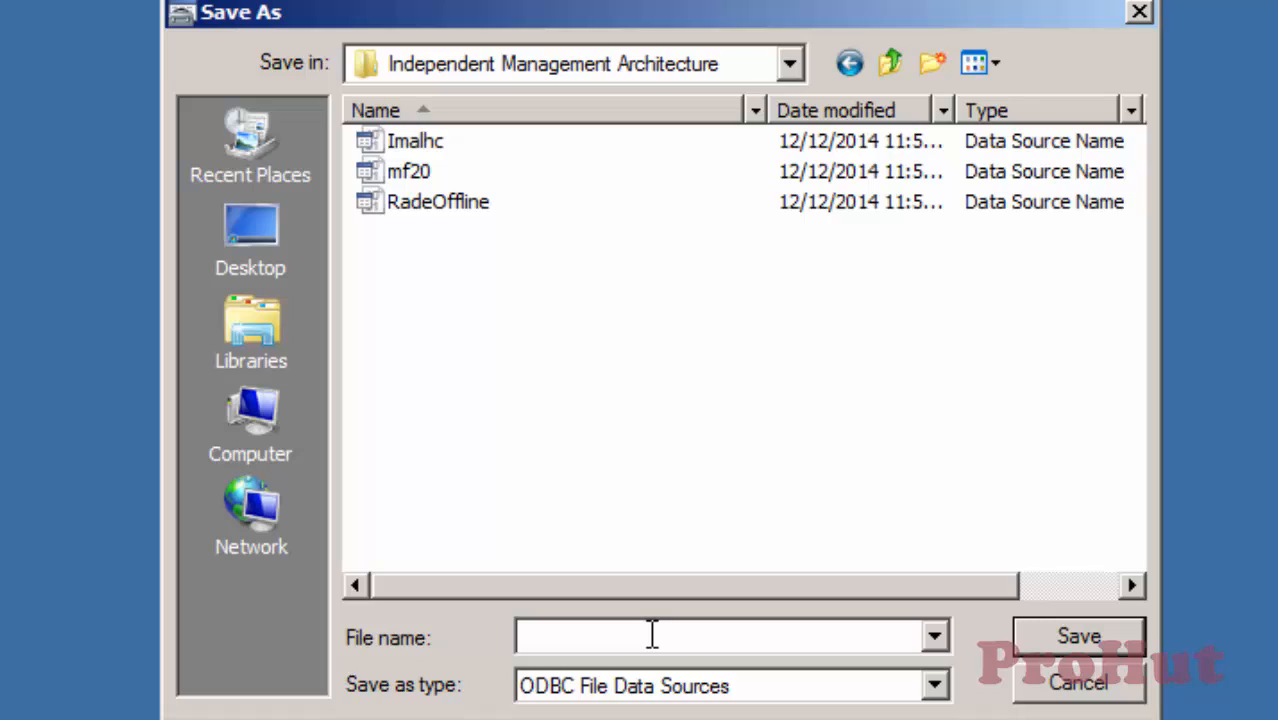
pyautogui.write('ctx')
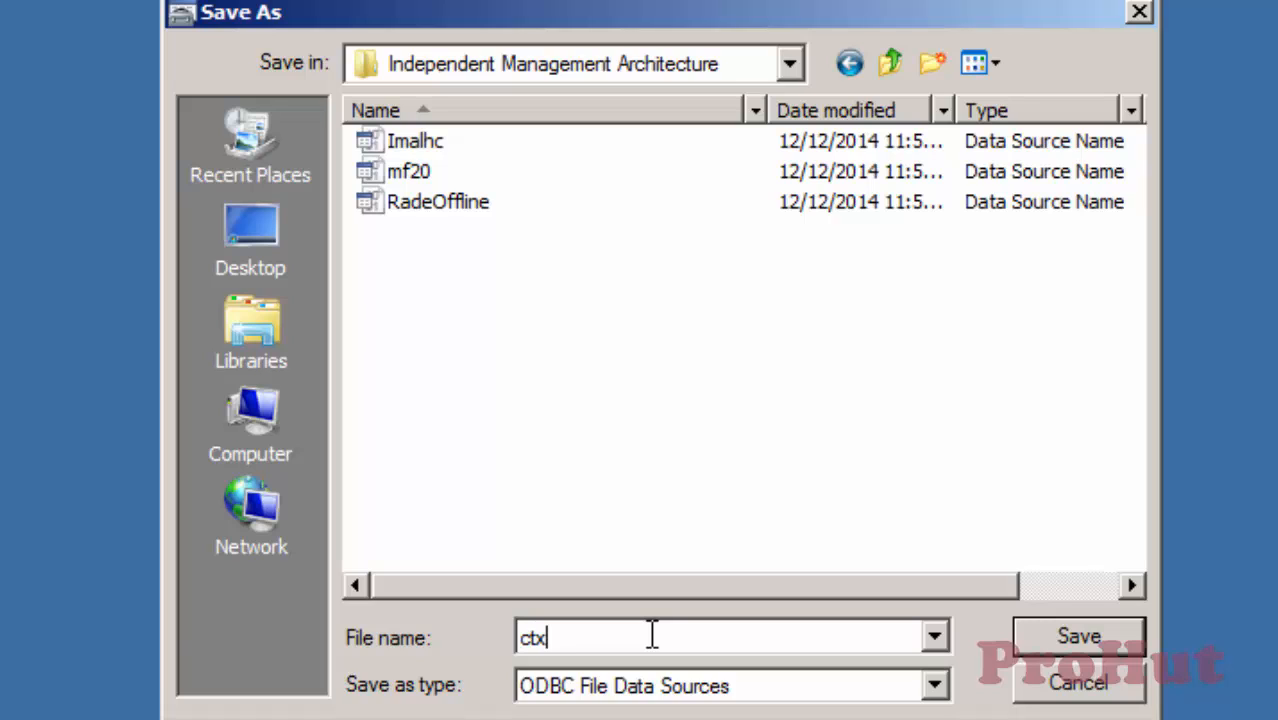
pyautogui.write('dsn')
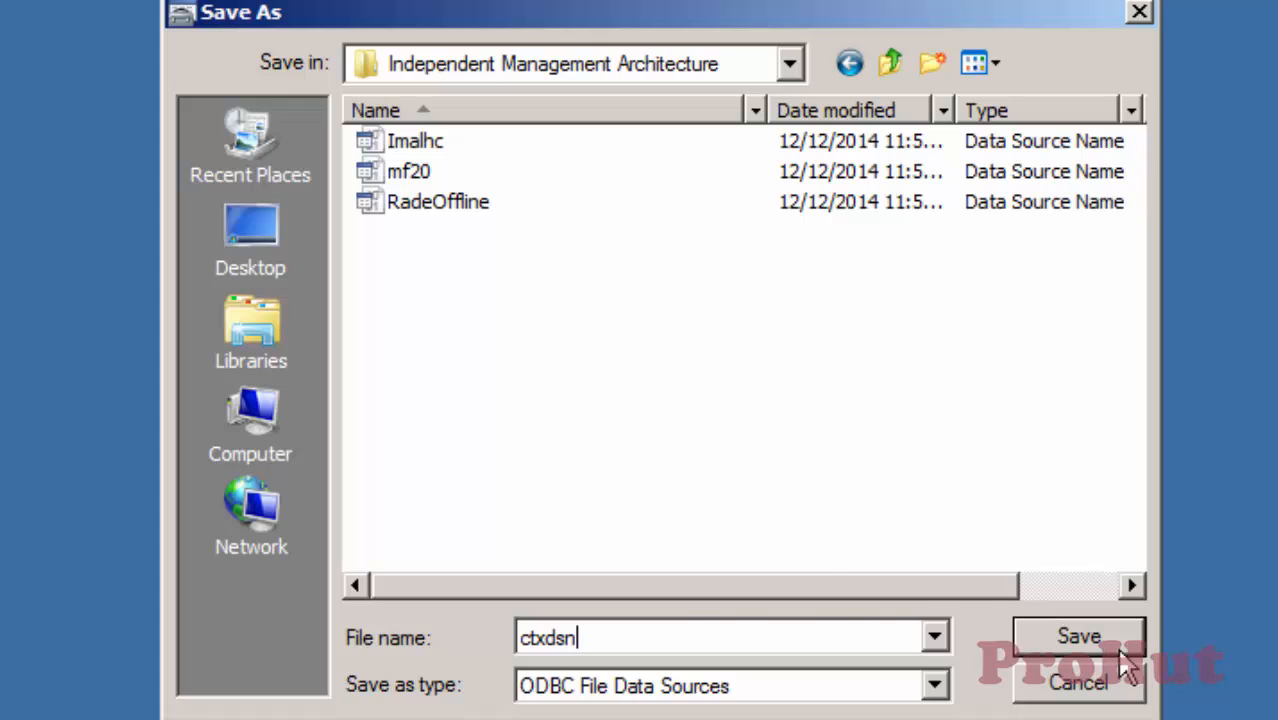
pyautogui.click(1078, 636)
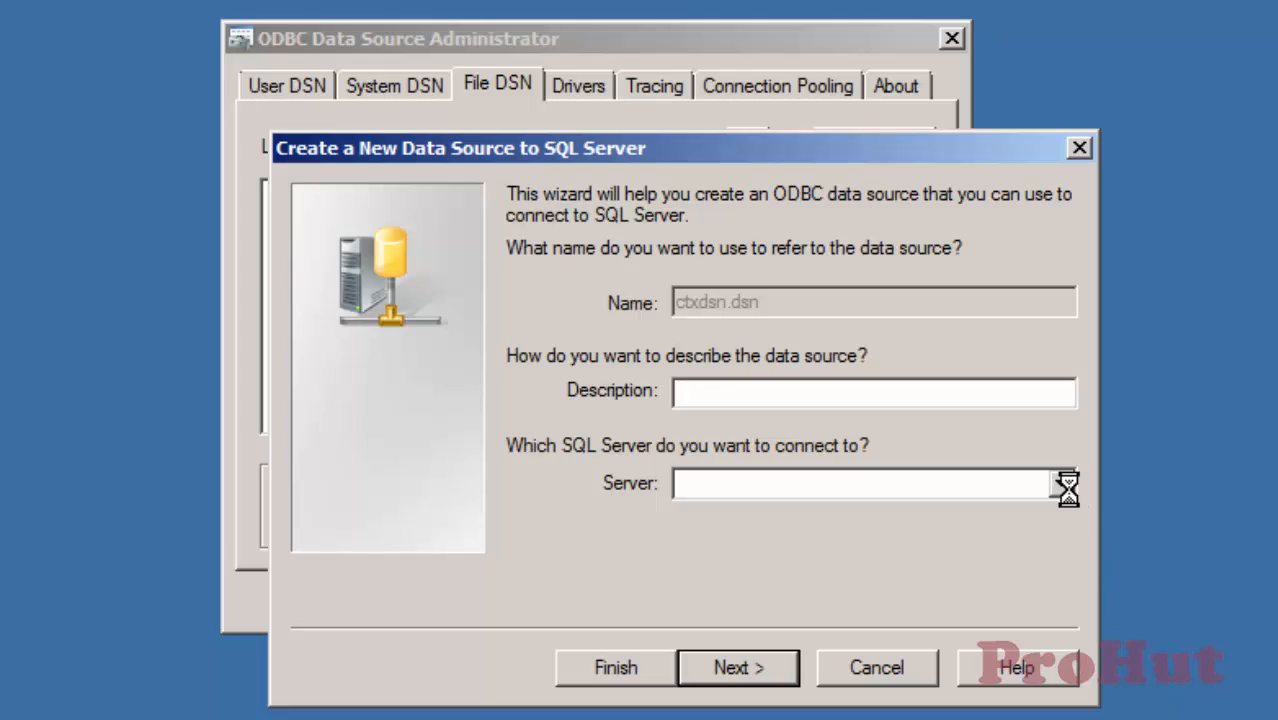
# Select DB01 as the SQL Server and continue to authentication
pyautogui.click(1060, 482)
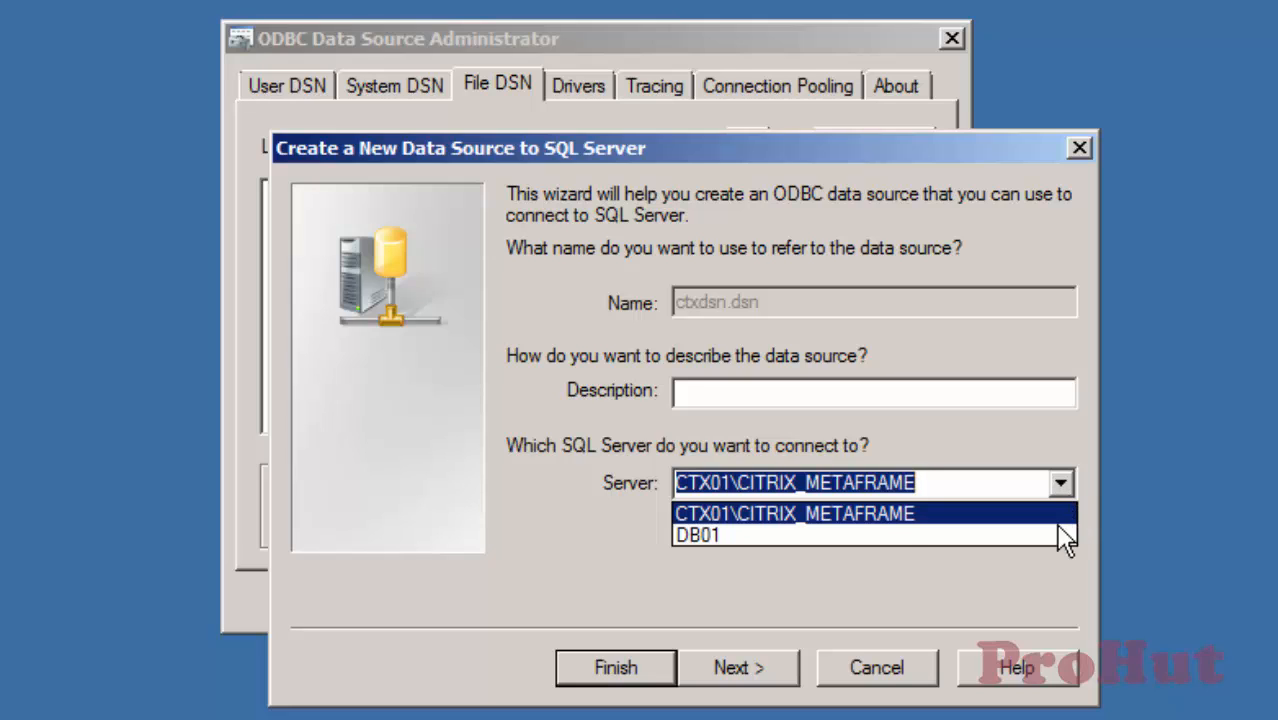
pyautogui.click(700, 534)
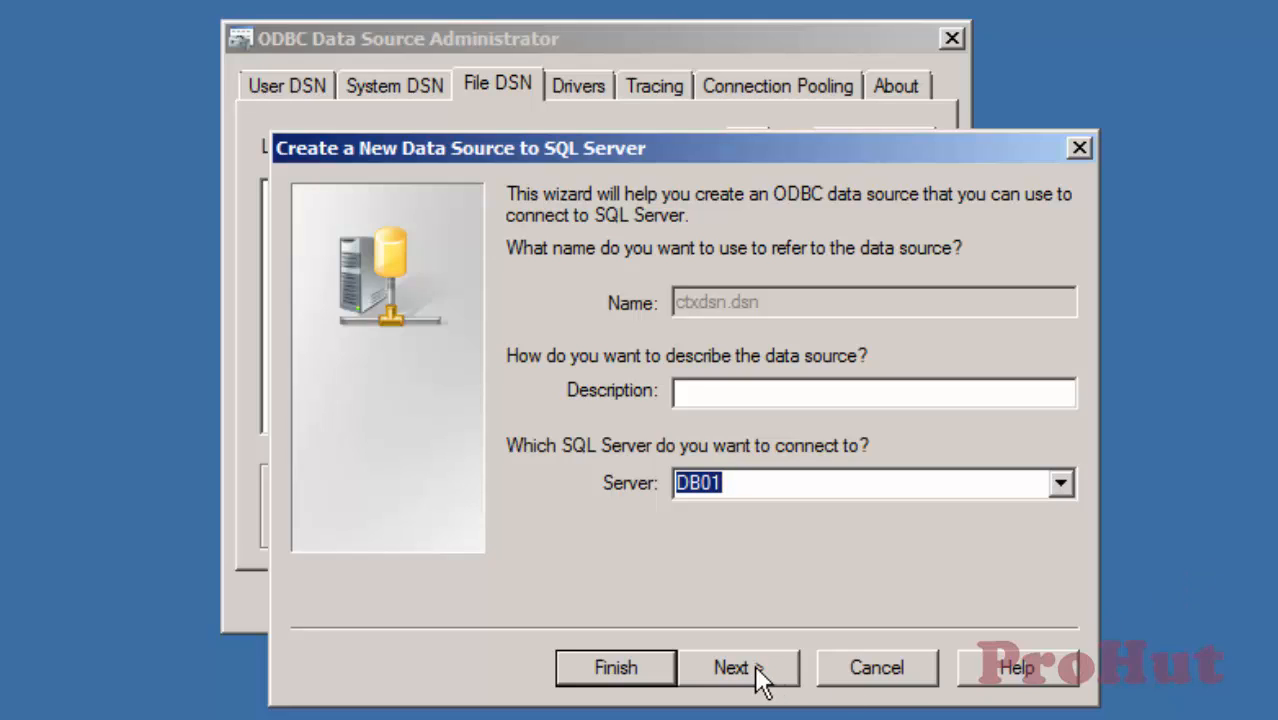
pyautogui.click(730, 668)
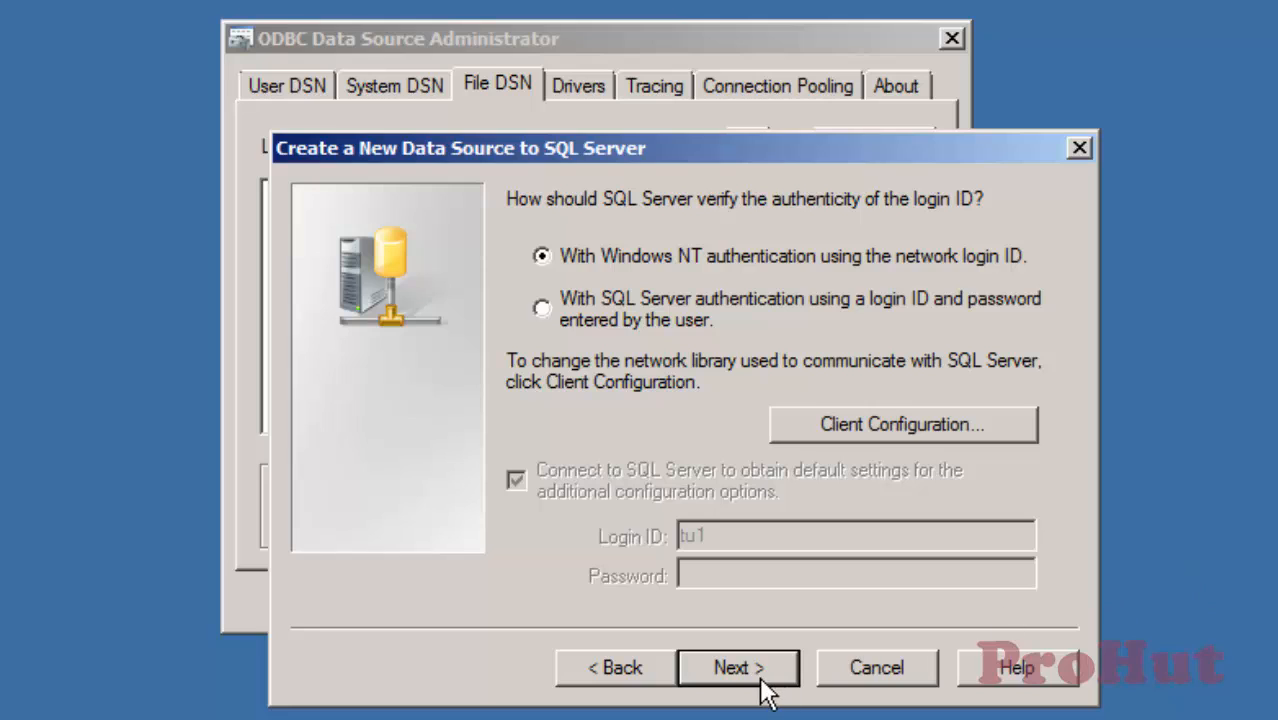
# Keep Windows authentication, make ctxDB the default database, and finish the wizard
pyautogui.click(738, 668)
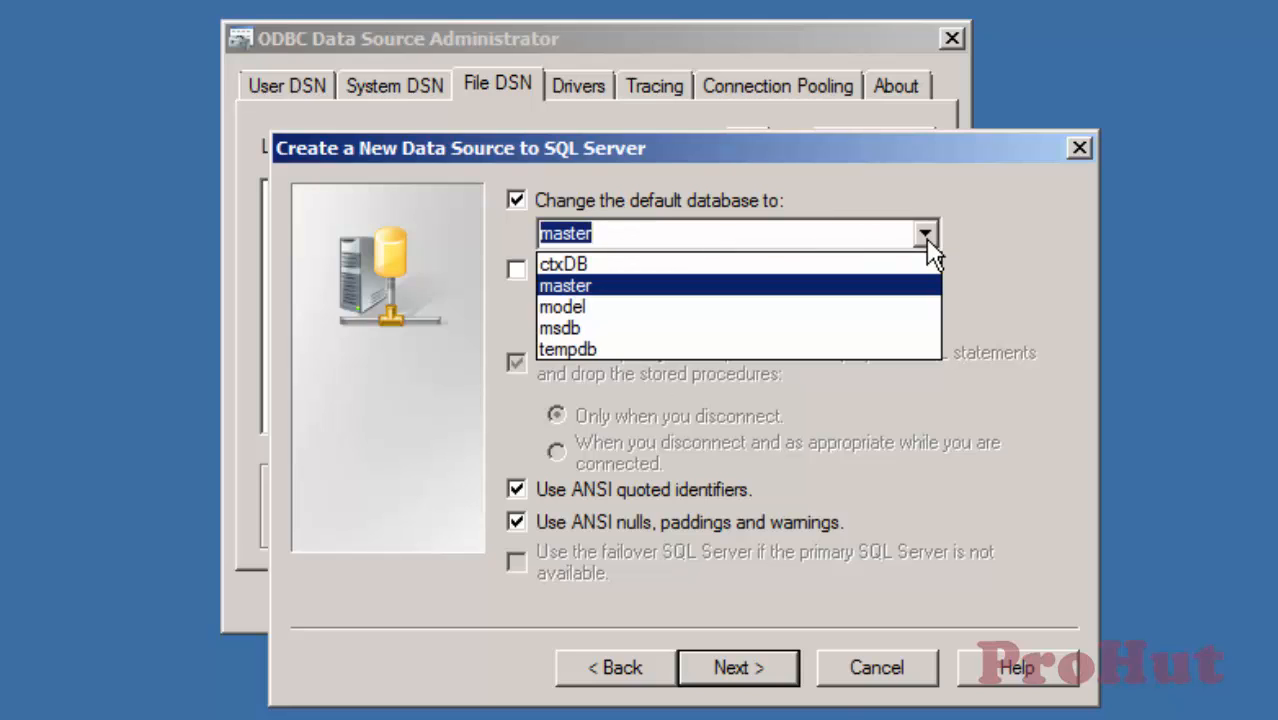
pyautogui.click(564, 264)
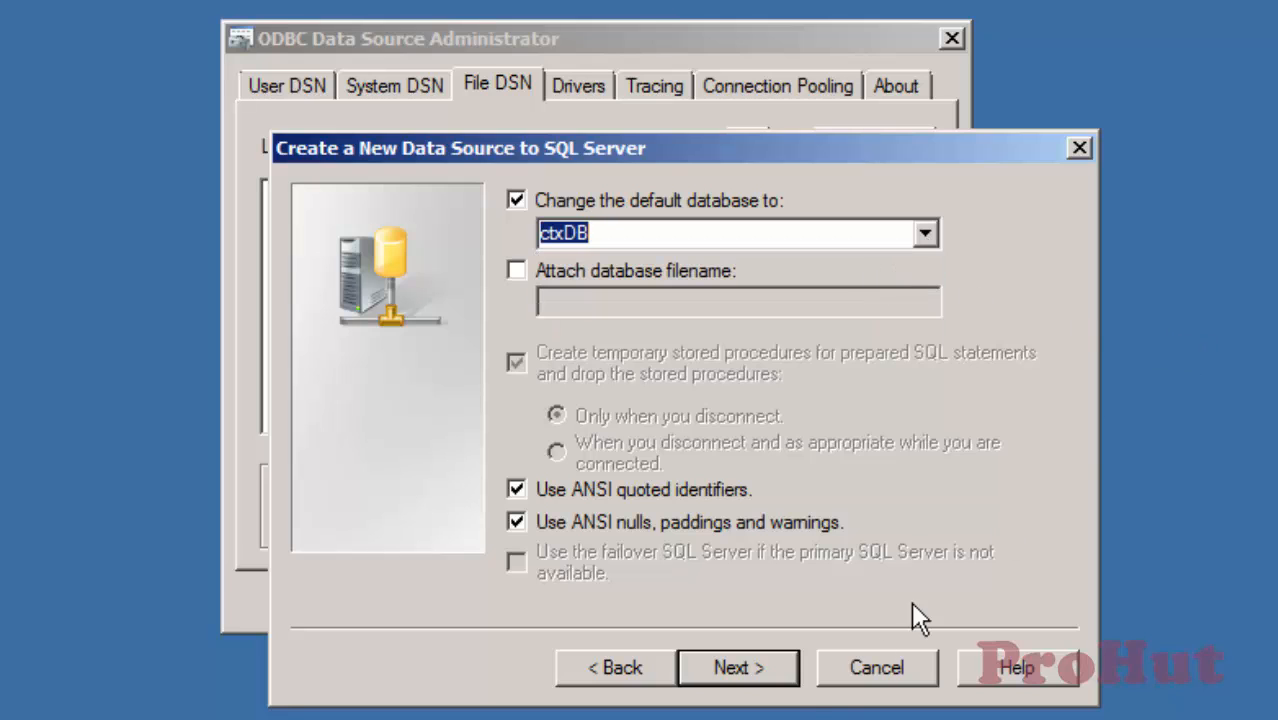
pyautogui.click(736, 668)
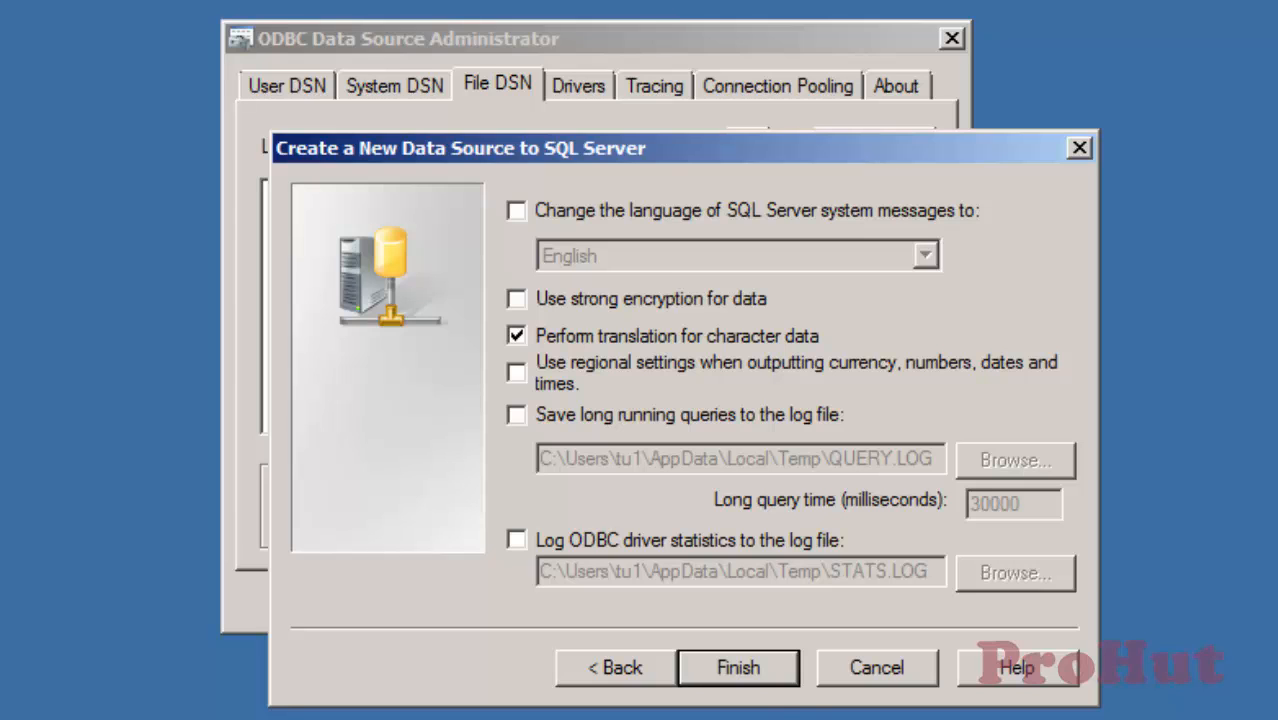
pyautogui.click(736, 668)
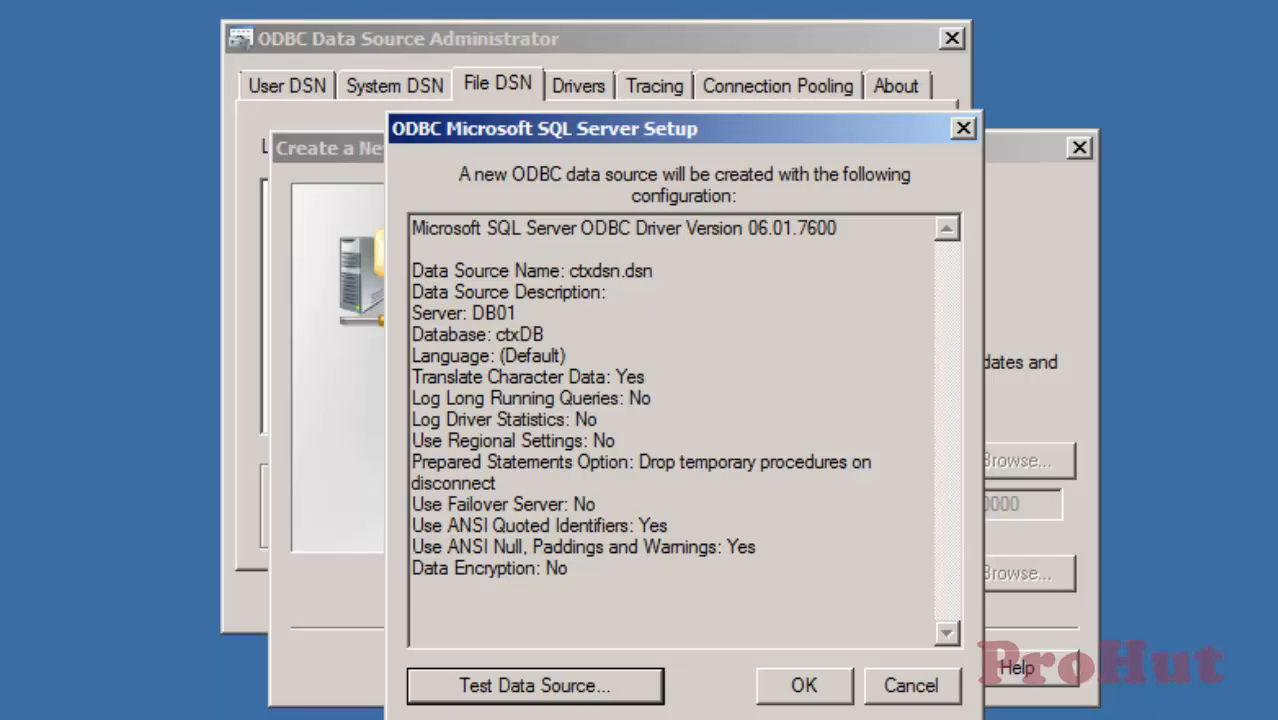
# Test the ctxdsn connection successfully, confirm its creation, and close the administrator
pyautogui.click(534, 684)
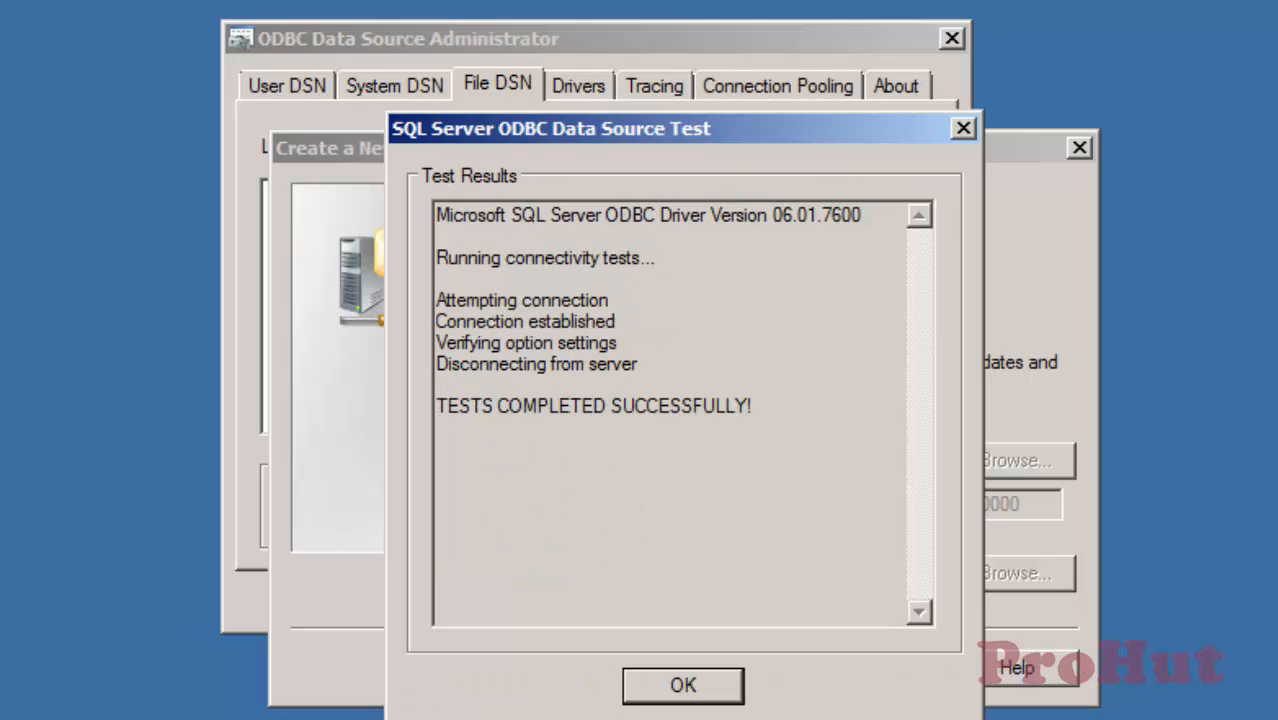
pyautogui.click(684, 684)
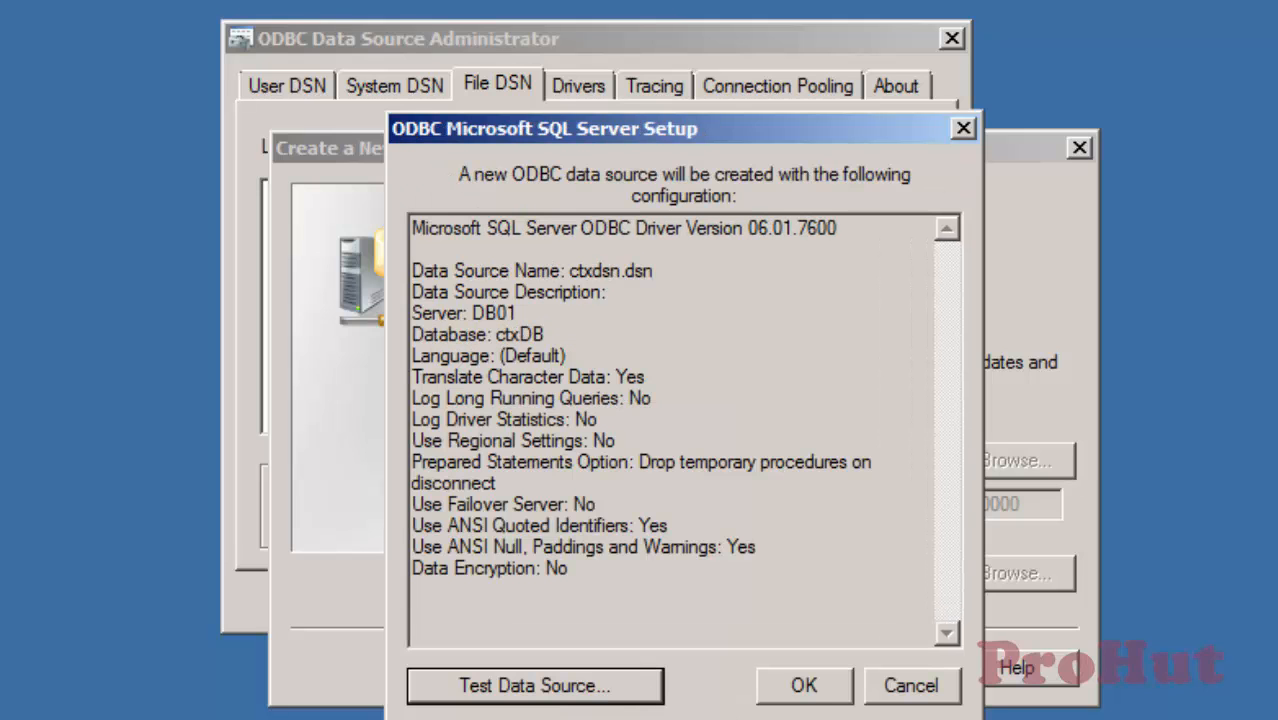
pyautogui.click(804, 684)
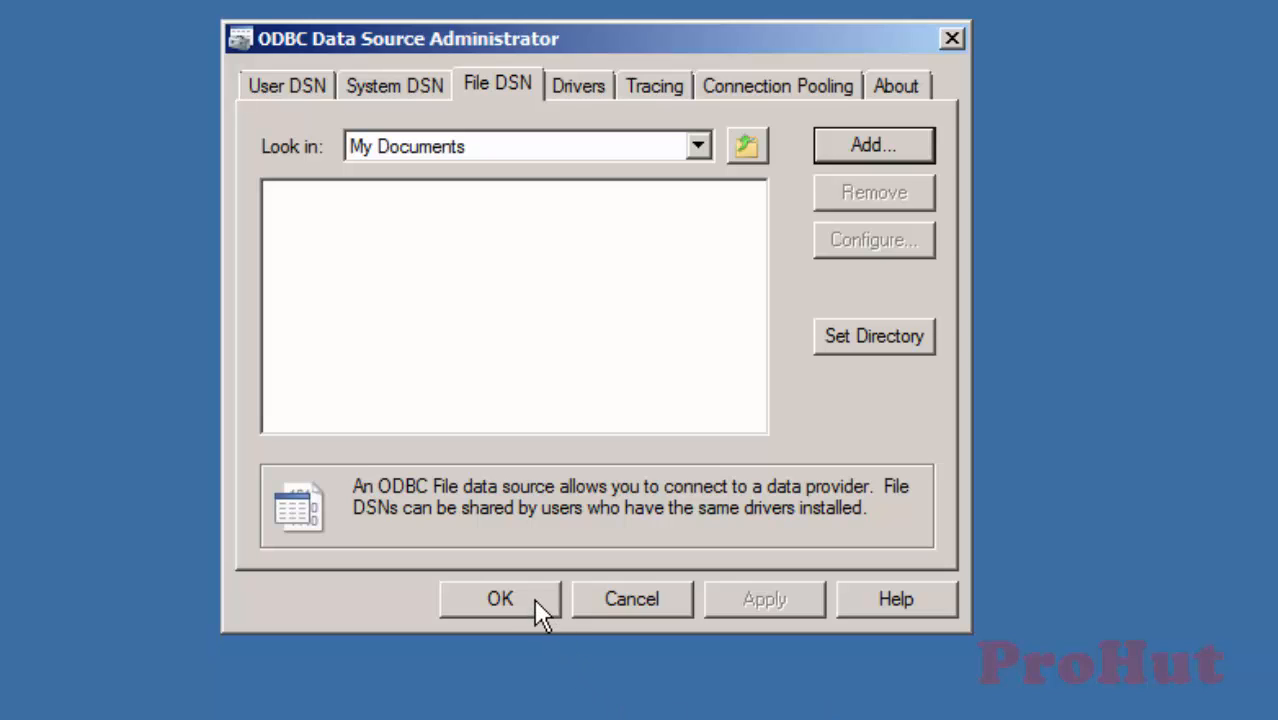
pyautogui.click(500, 598)
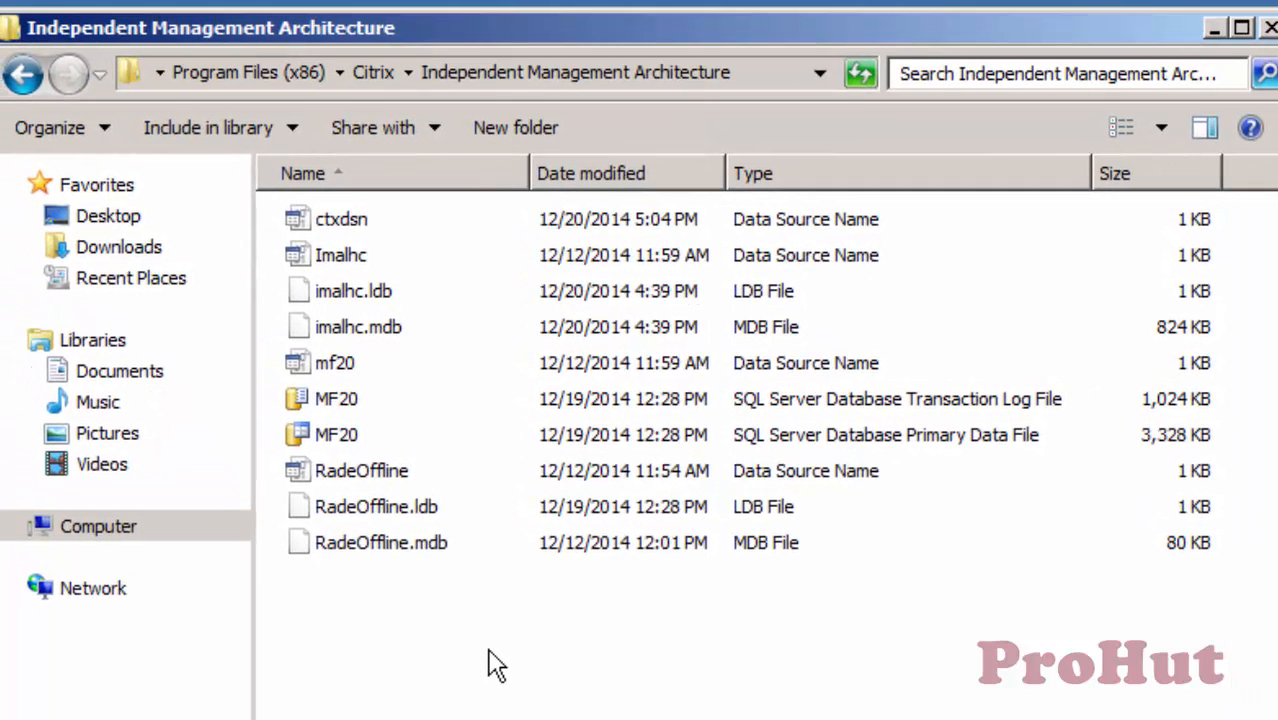
# Open ctxdsn.dsn in Notepad from the IMA folder
pyautogui.click(340, 218)
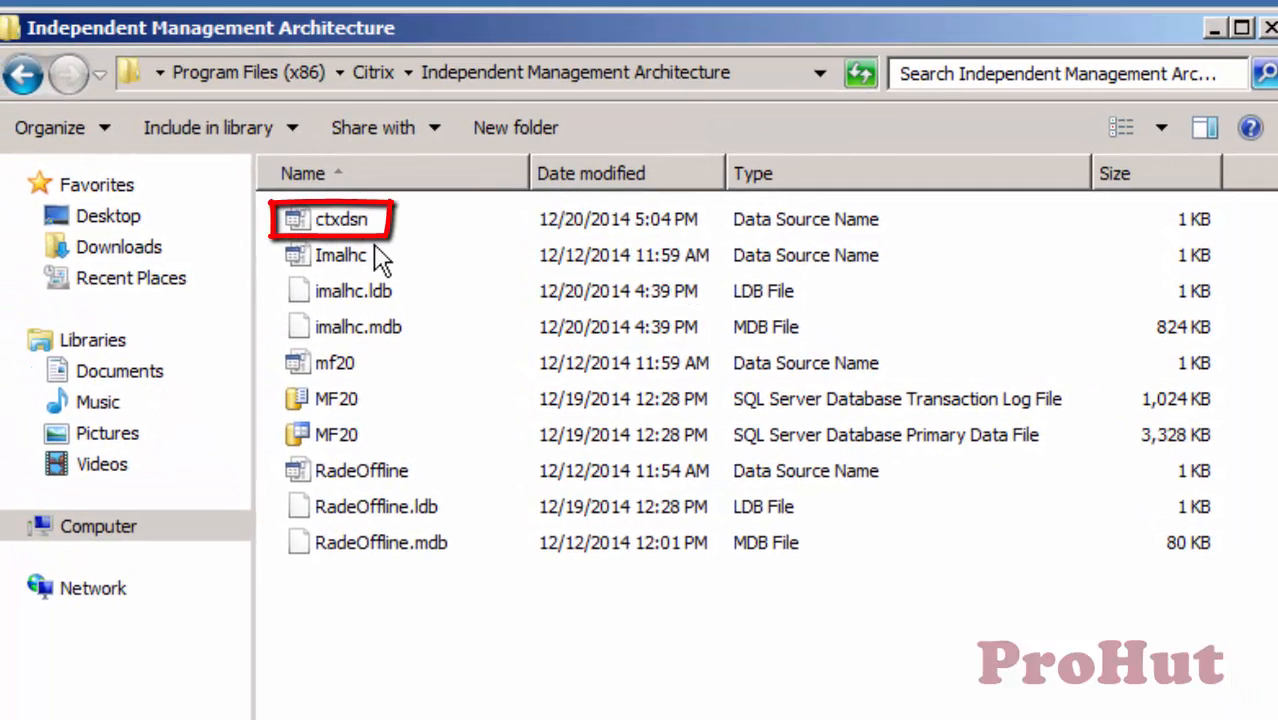
pyautogui.doubleClick(340, 218)
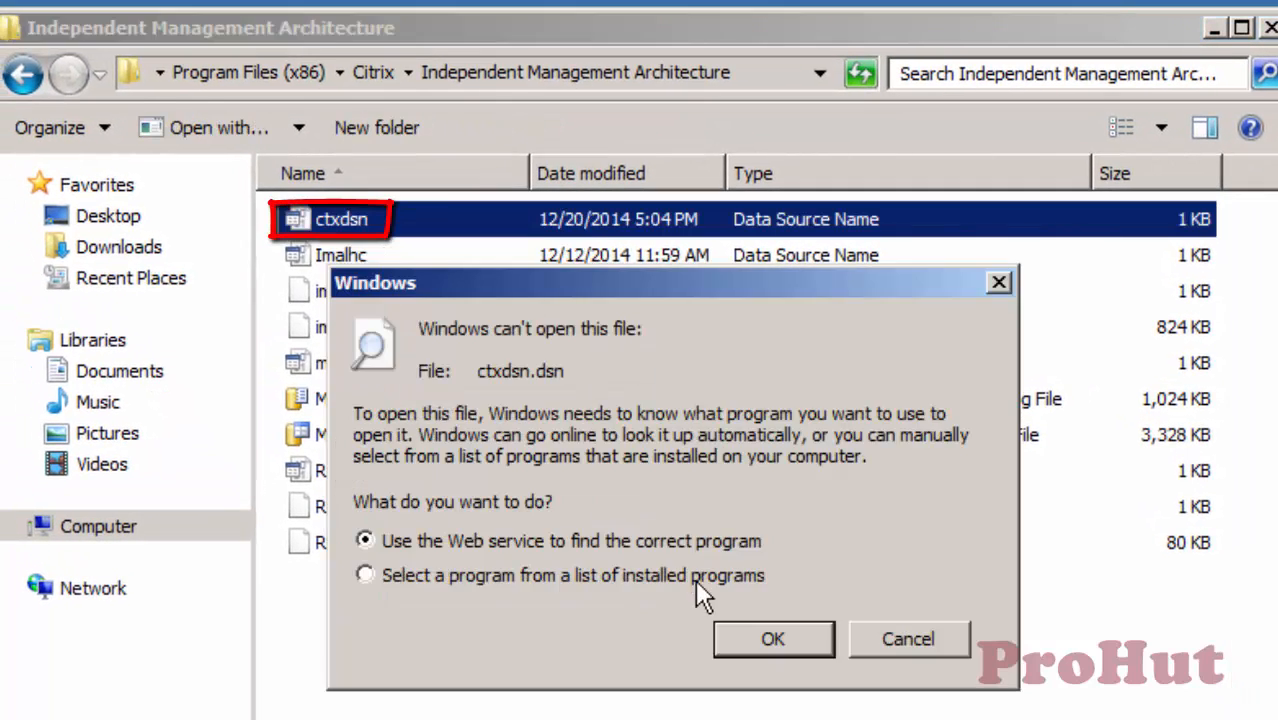
pyautogui.click(772, 640)
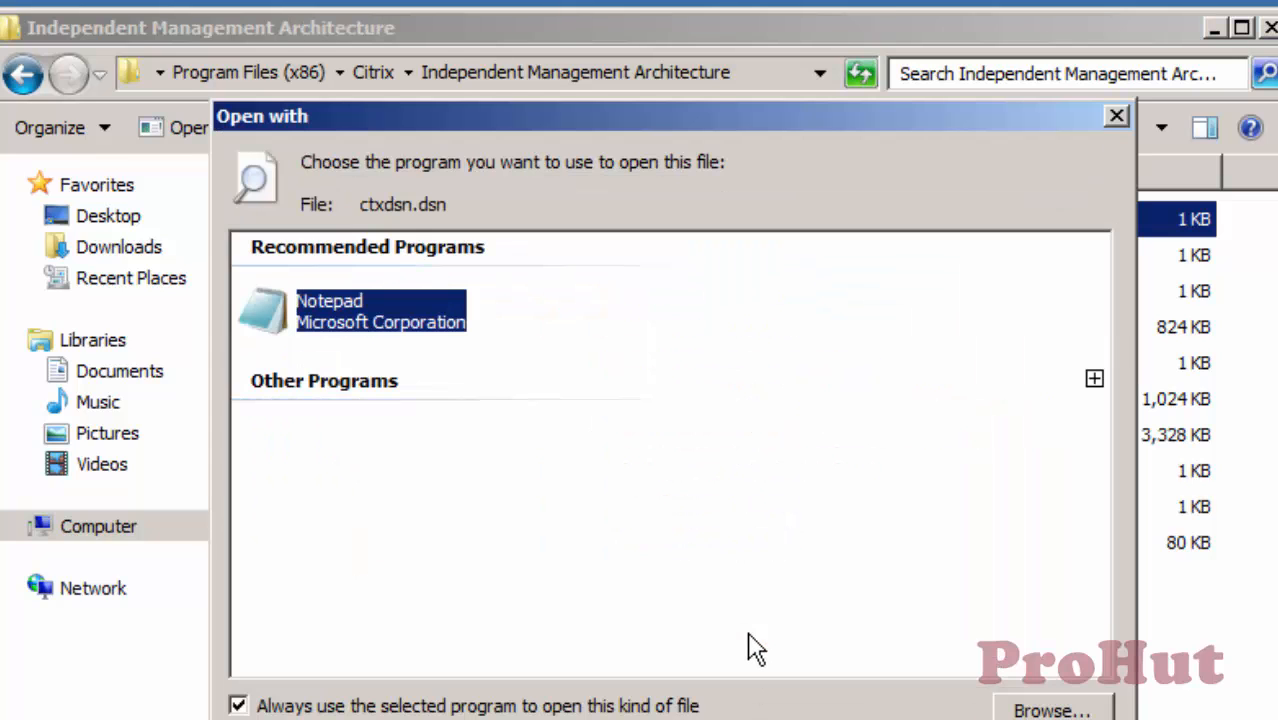
pyautogui.click(238, 704)
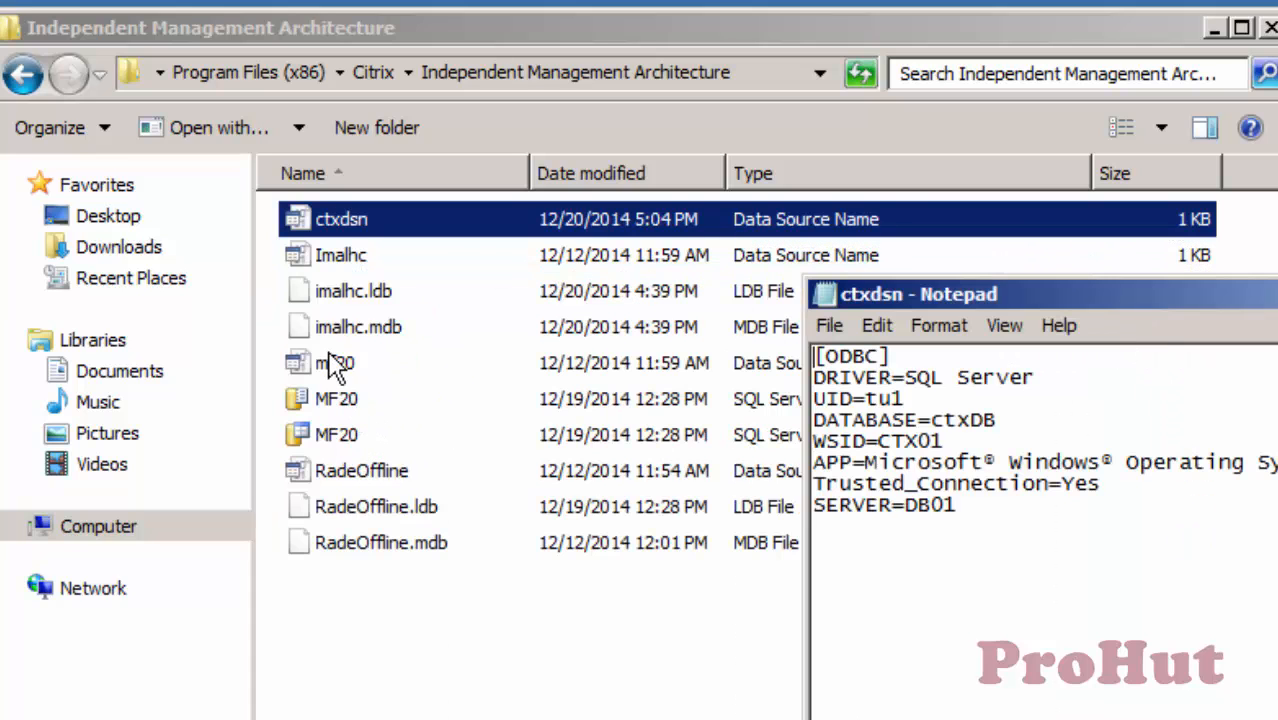
# Open mf20.dsn in Notepad alongside it to compare connection settings
pyautogui.doubleClick(336, 362)
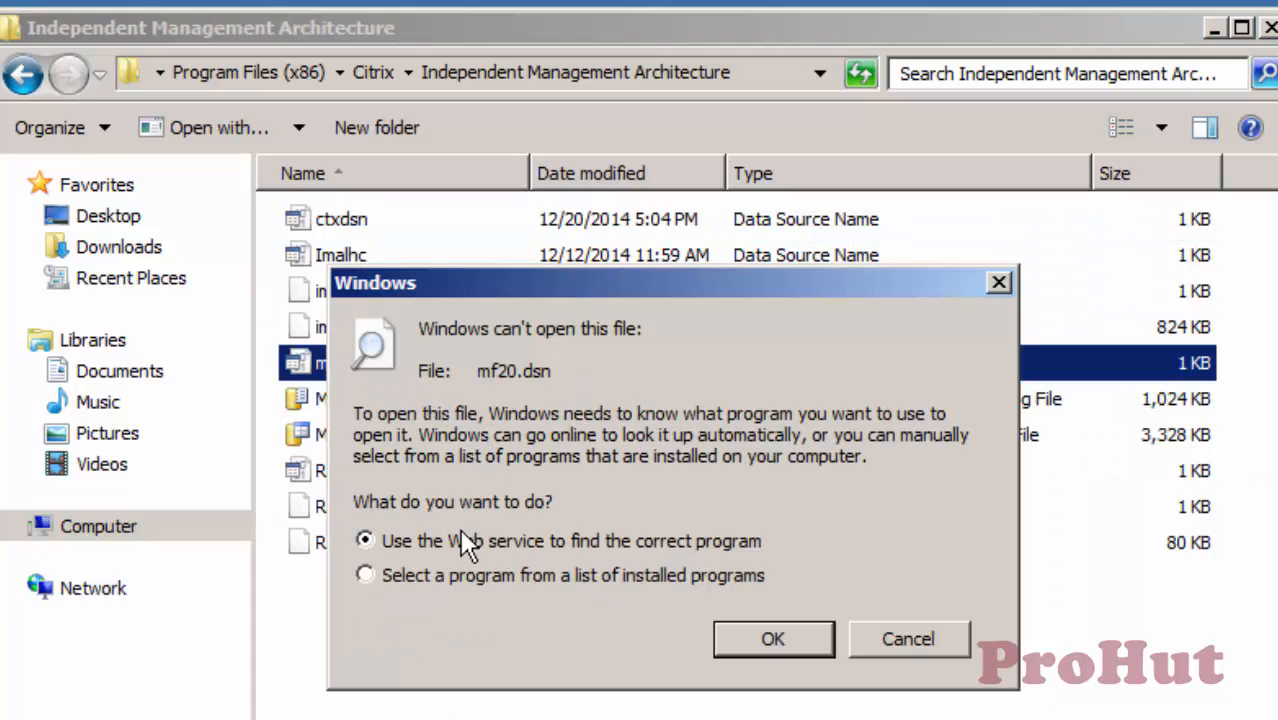
pyautogui.click(772, 640)
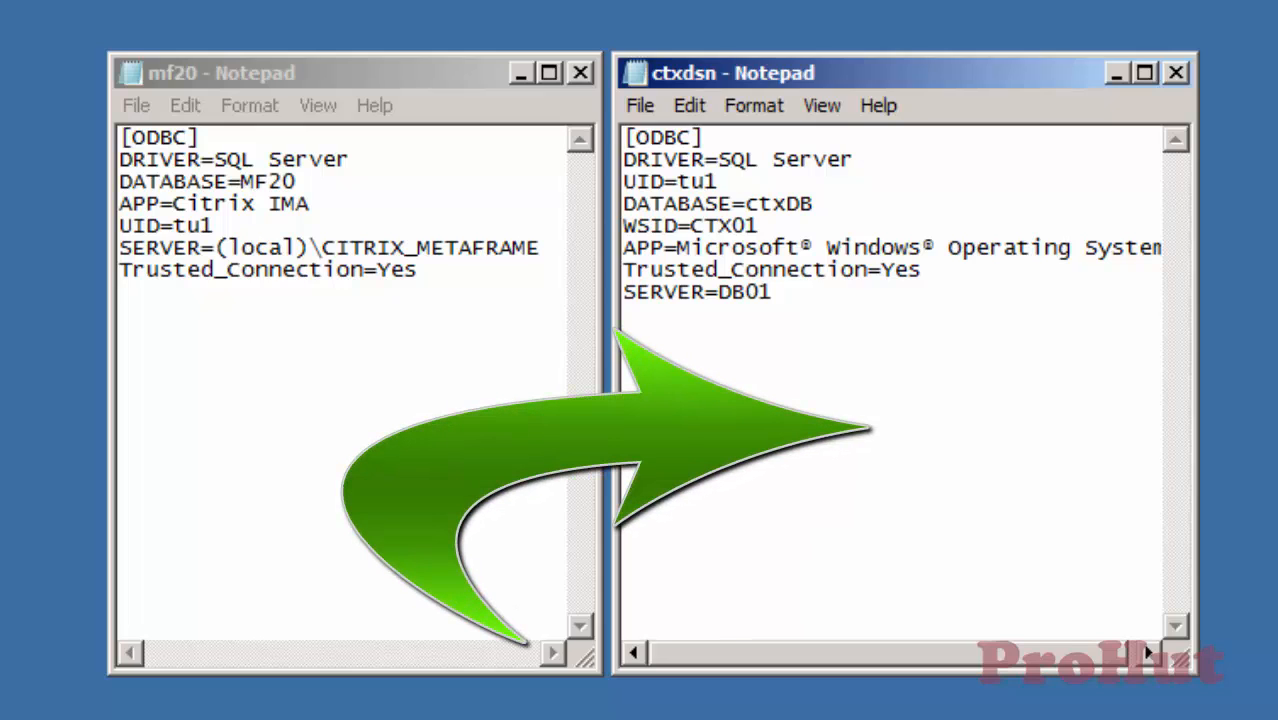
pyautogui.click(624, 136)
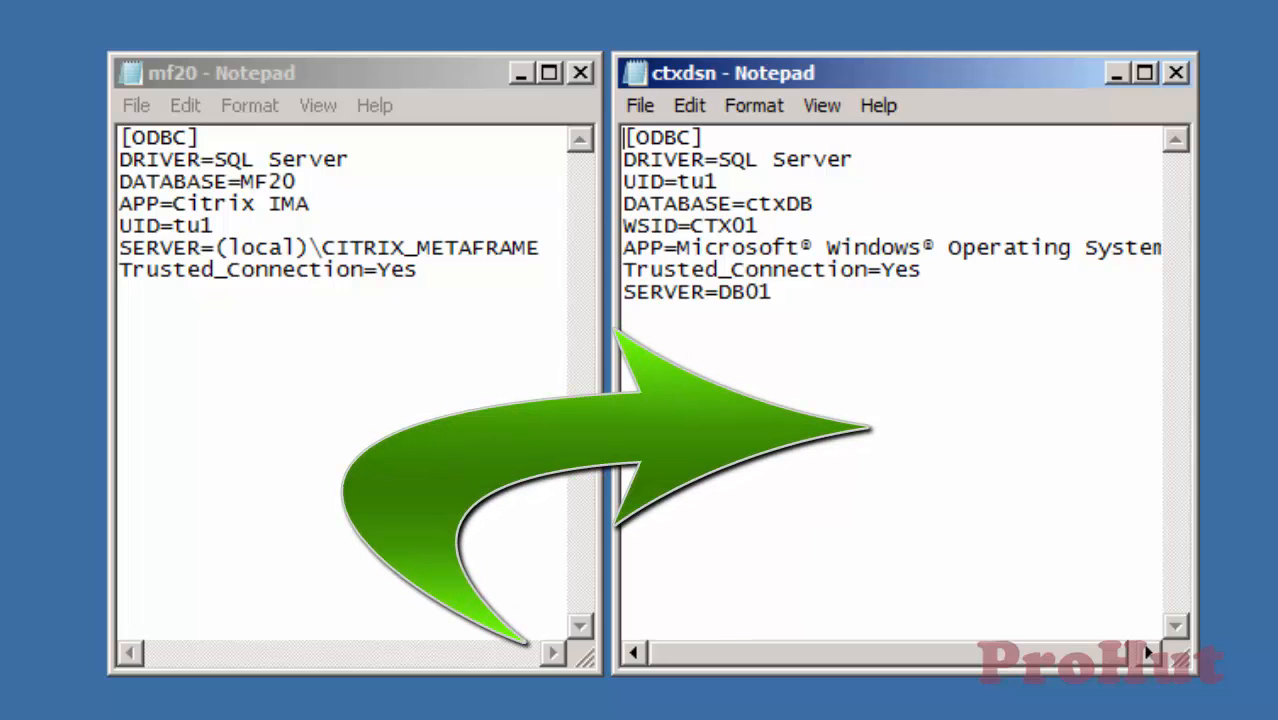